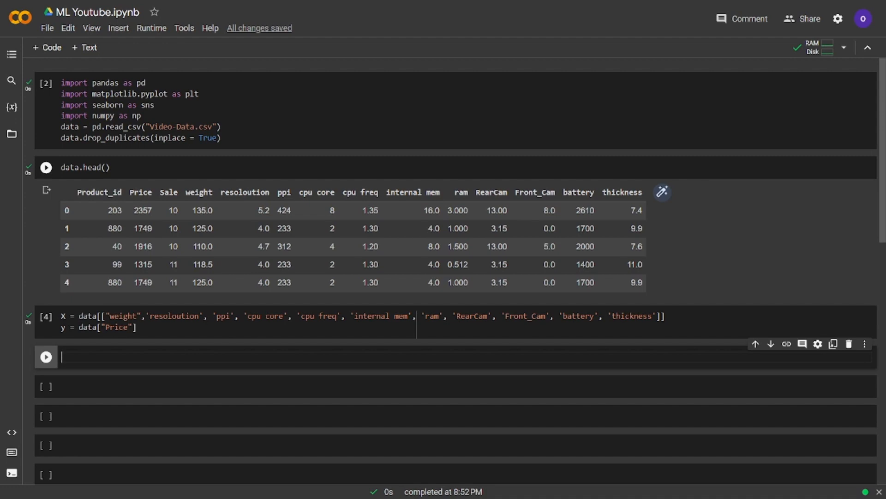
Import train_test_split from sklearn.model_selection in a new cell.
{"action": "type", "text": "from sklearn"}
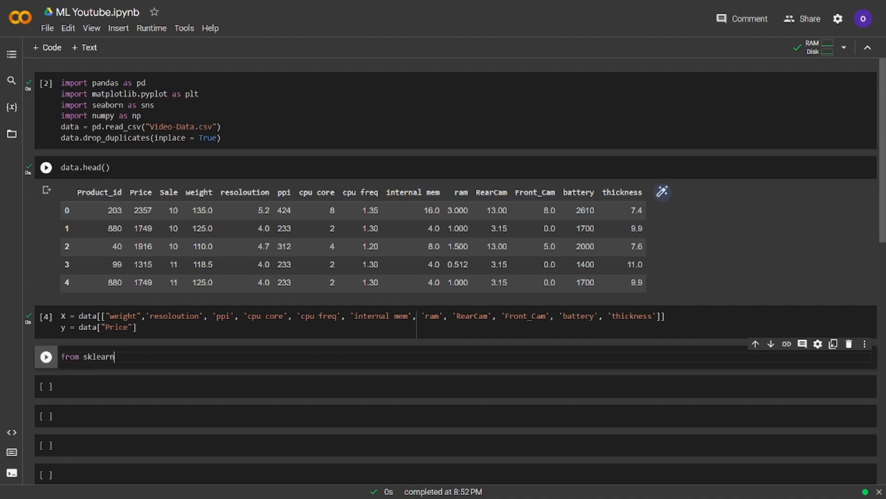
{"action": "type", "text": ".model_se"}
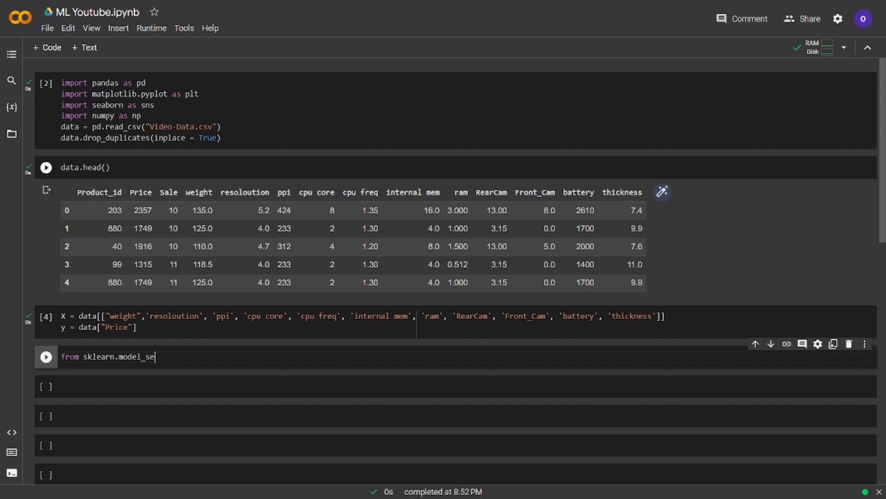
{"action": "type", "text": "lection import"}
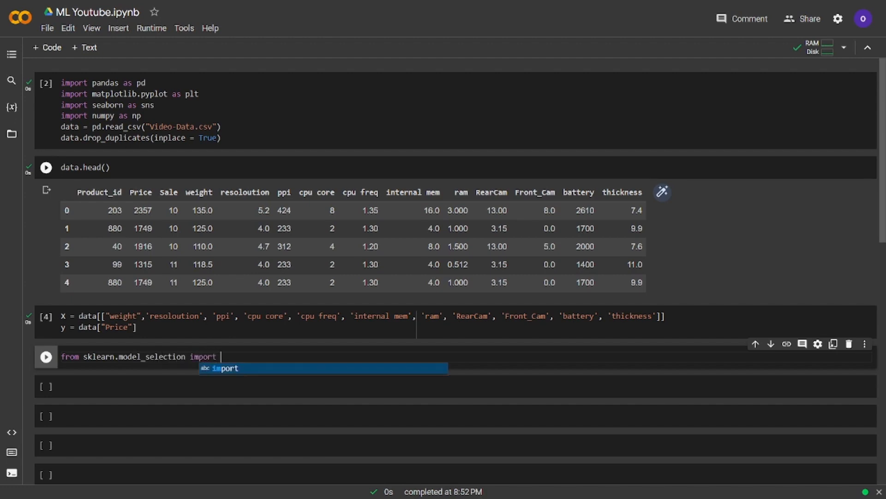
{"action": "type", "text": "train_test_split"}
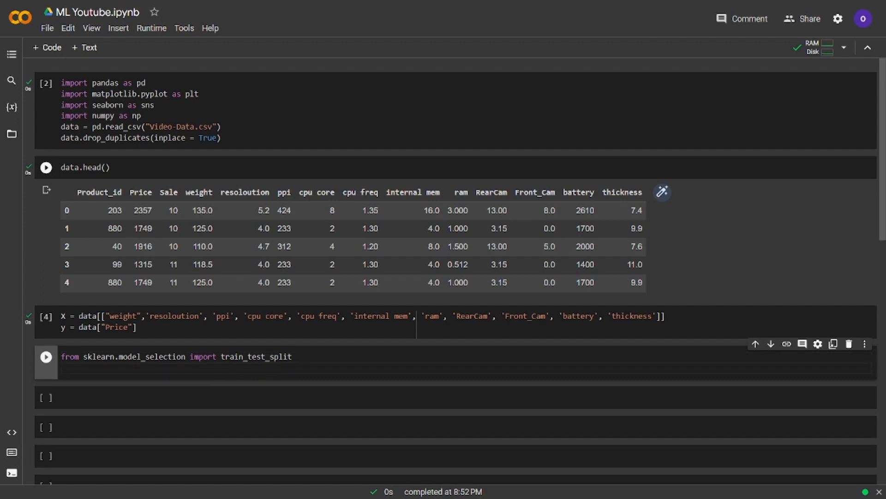
Split X and y into X_train, X_test, y_train, y_test with test_size 0.3 and run it.
{"action": "type", "text": "X_train,"}
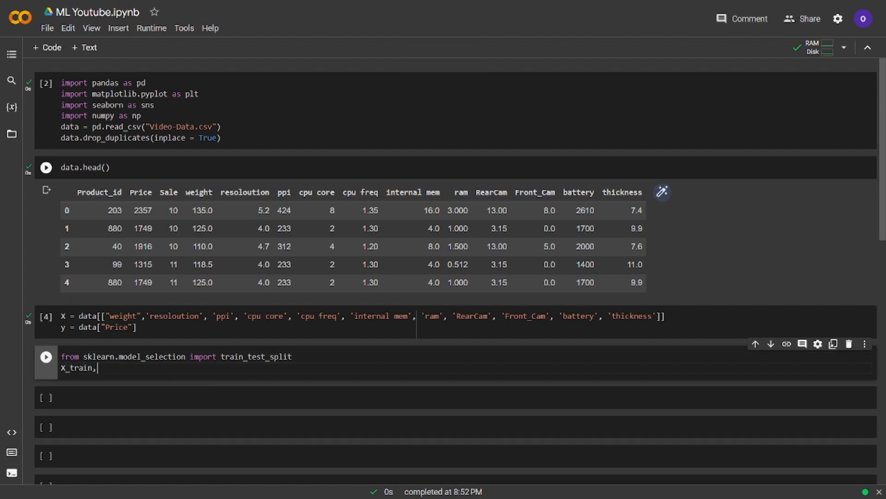
{"action": "type", "text": "X_te"}
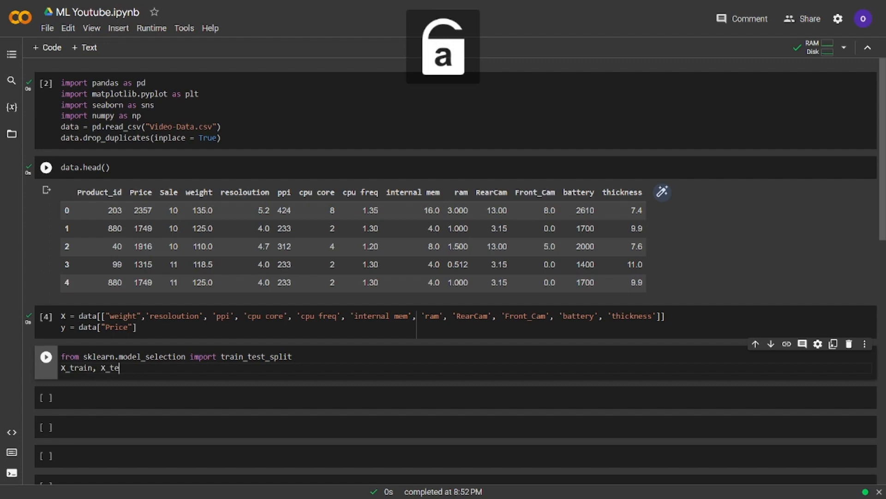
{"action": "type", "text": "st,"}
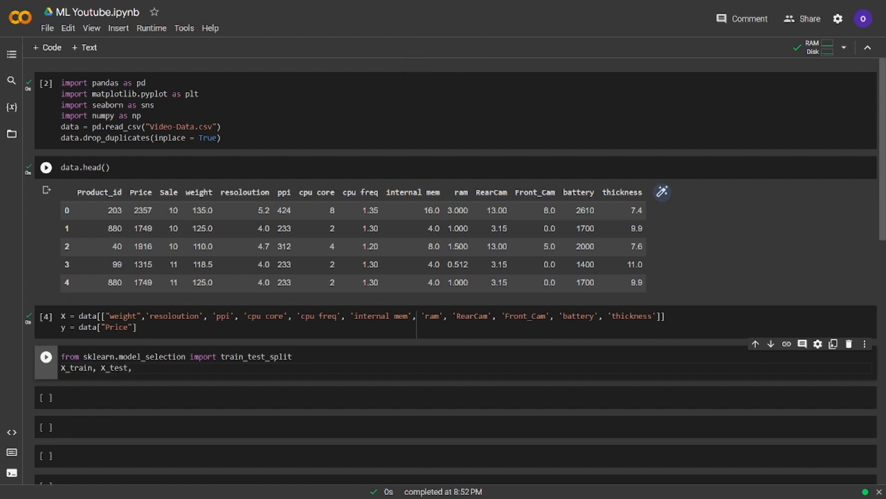
{"action": "type", "text": "y_train, y"}
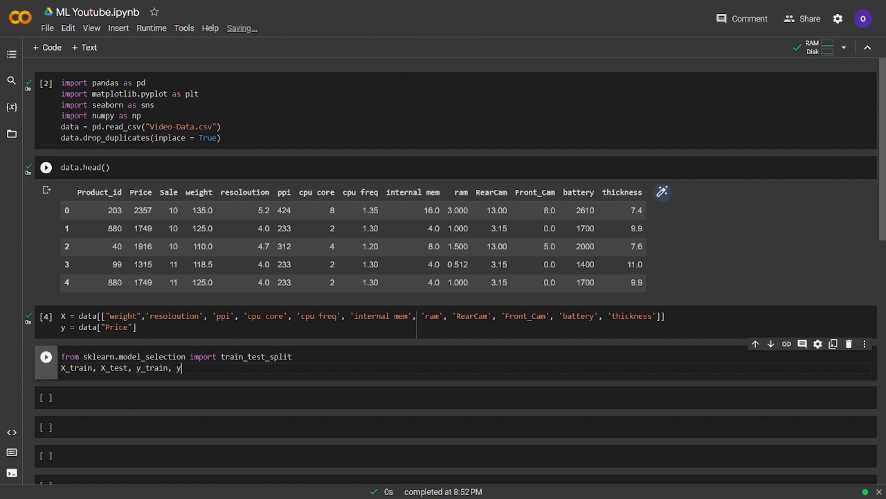
{"action": "type", "text": "_test = train_test_split"}
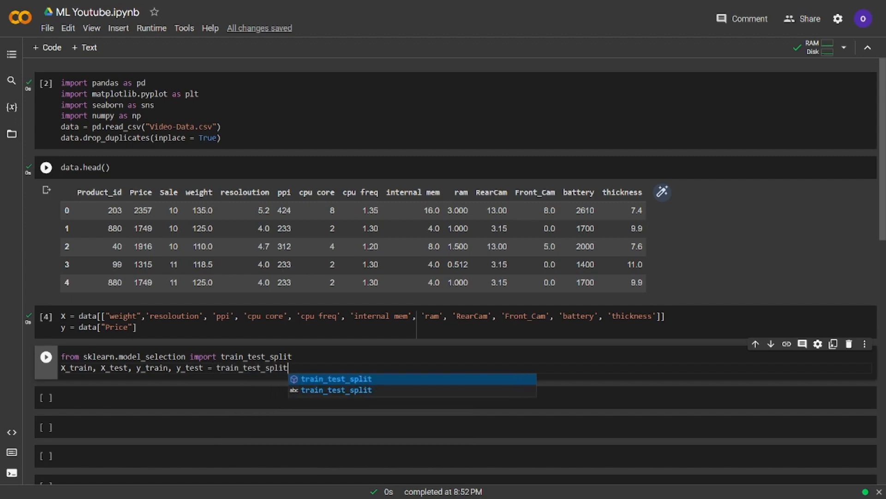
{"action": "type", "text": "(X,y)"}
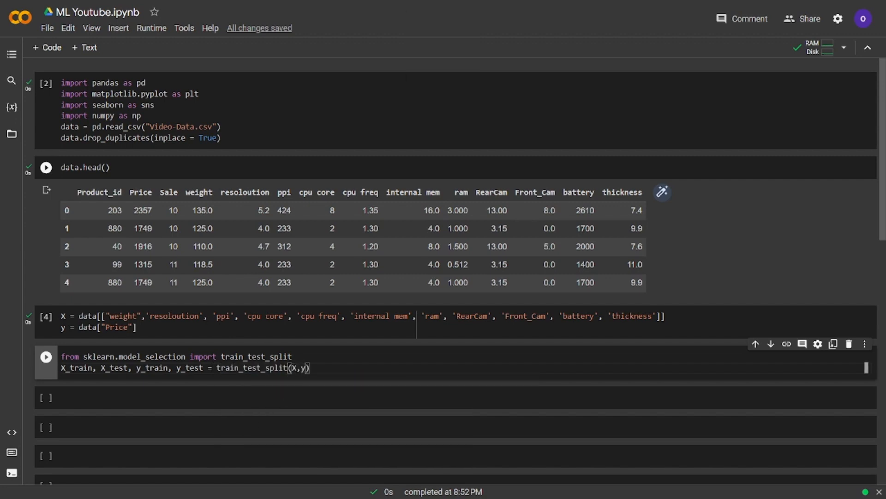
{"action": "type", "text": "test_size ="}
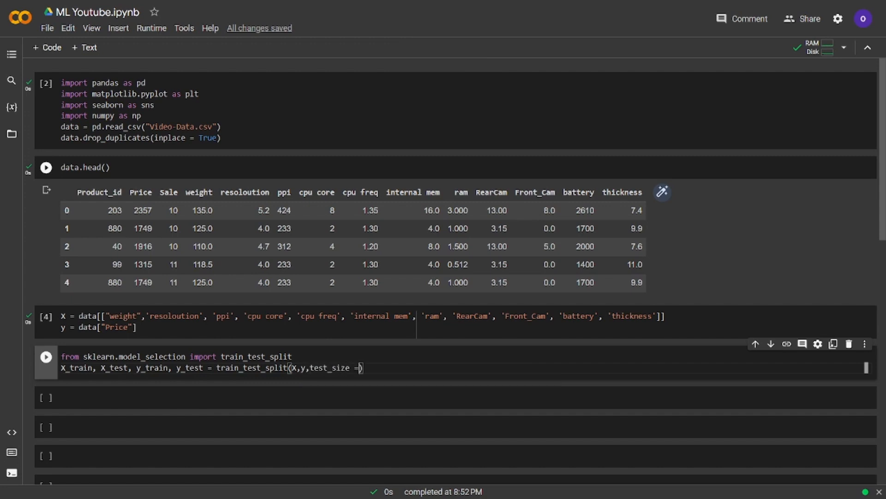
{"action": "type", "text": "0.3"}
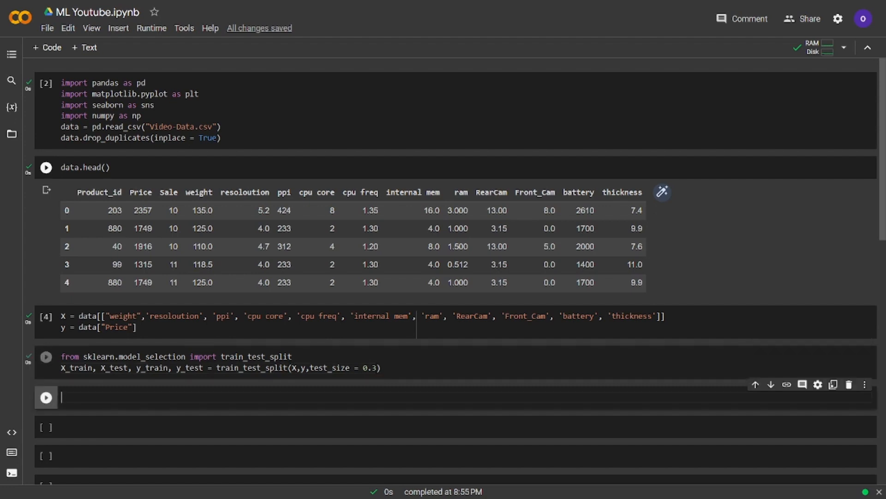
{"action": "left_click", "coordinate": [46, 356]}
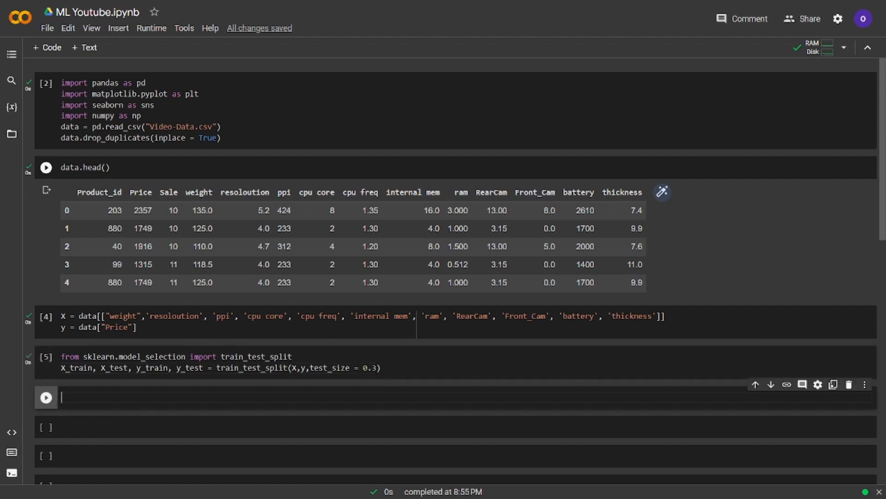
{"action": "left_click", "coordinate": [186, 487]}
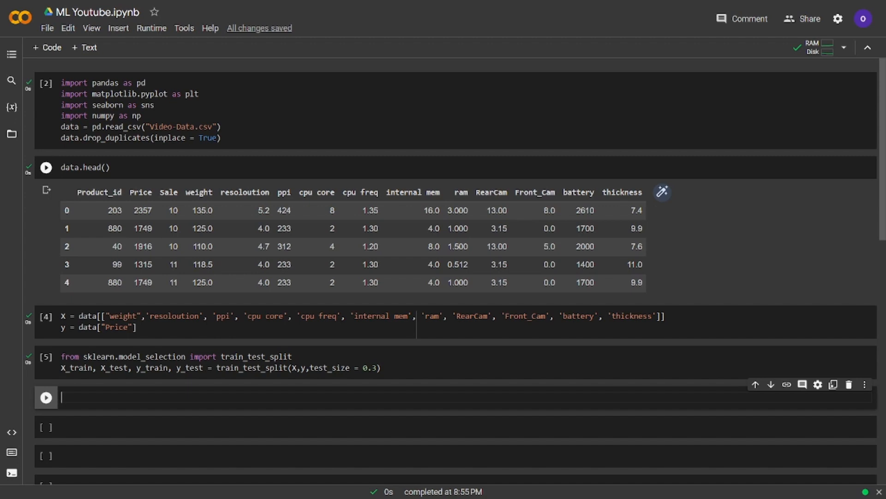
Import StandardScaler from sklearn.preprocessing and create a scaler instance.
{"action": "type", "text": "from sklearn.pre"}
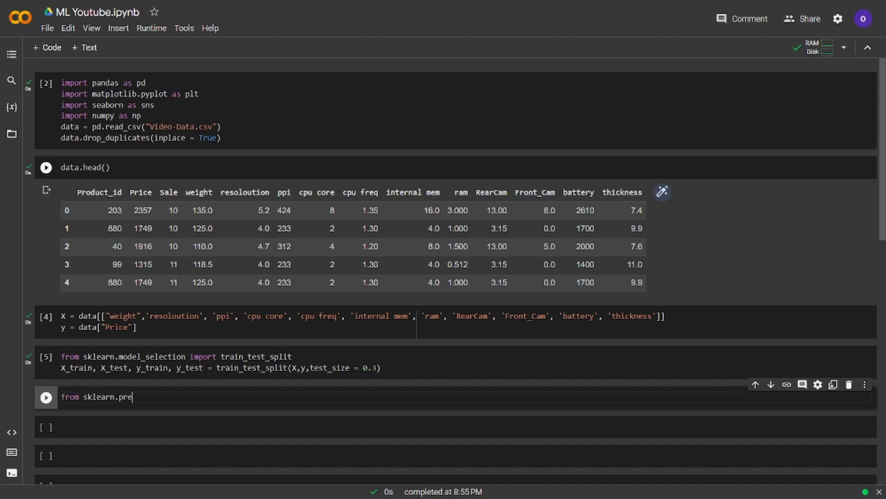
{"action": "type", "text": "processing import StandardScaler"}
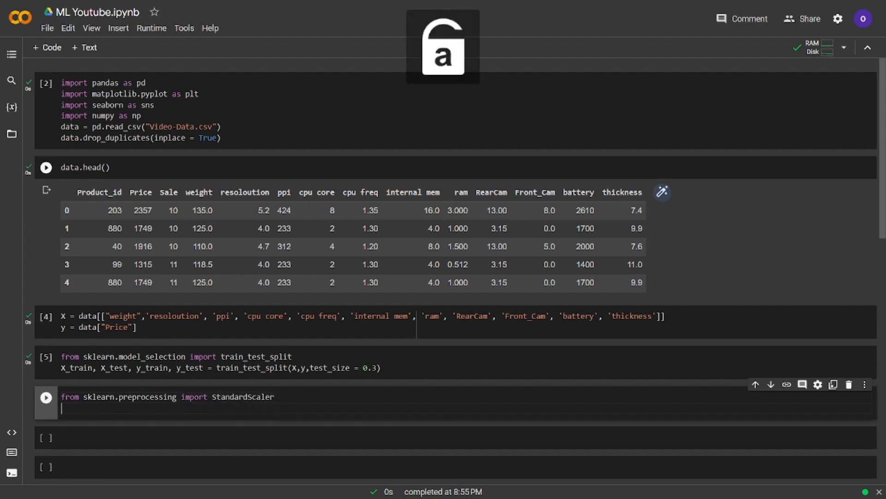
{"action": "type", "text": "scaler"}
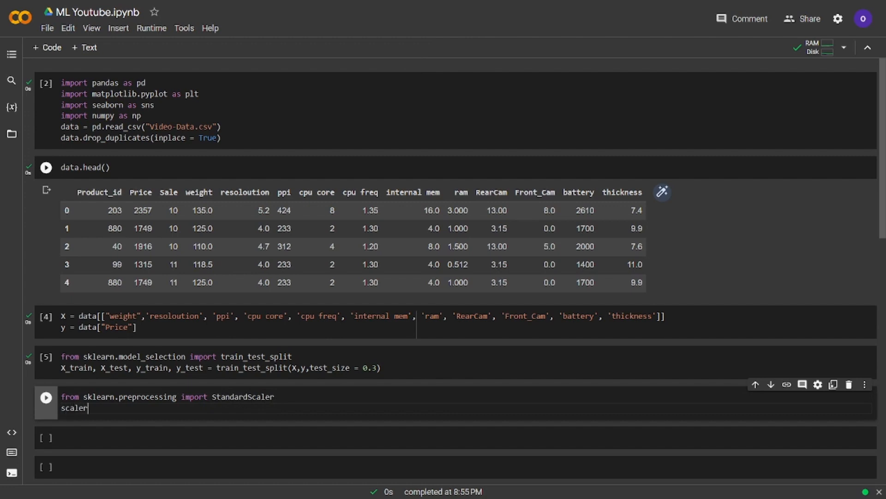
{"action": "type", "text": "= StandardScaler("}
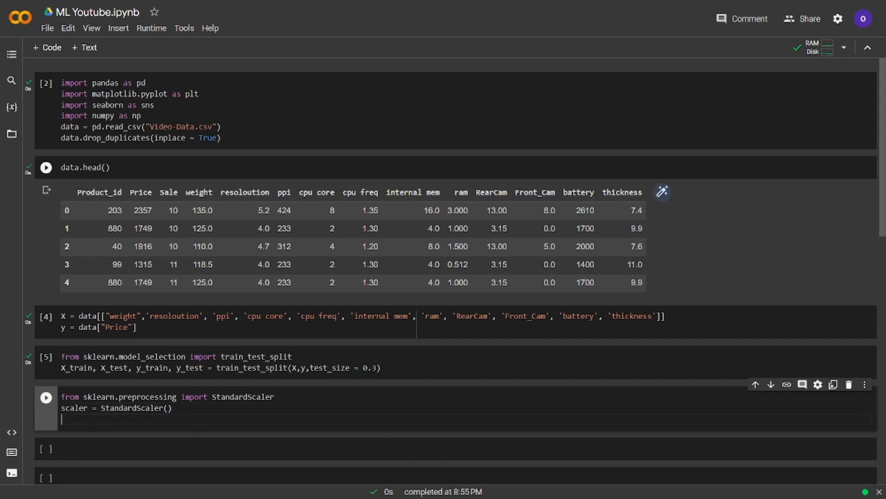
Fit-transform X_train and X_Test into scaled_X_train and scaled_X_test, hitting a NameError.
{"action": "type", "text": "scaled_X"}
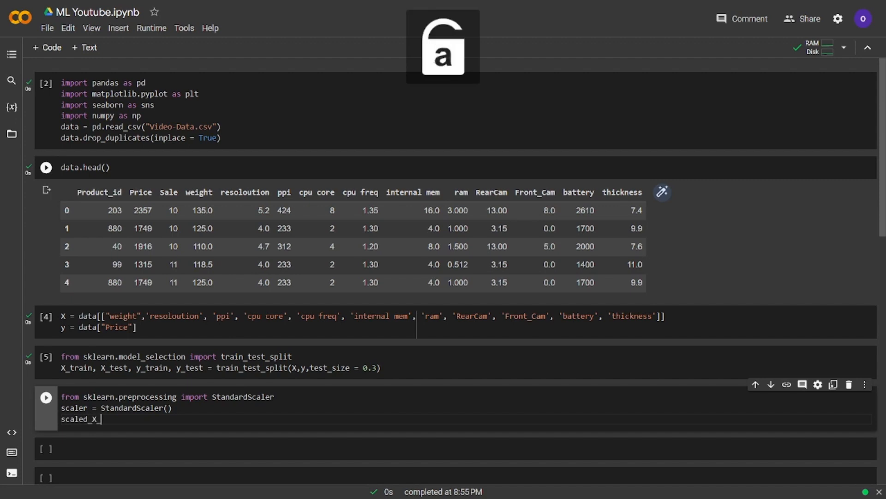
{"action": "type", "text": "_train = scaler.fit_tr"}
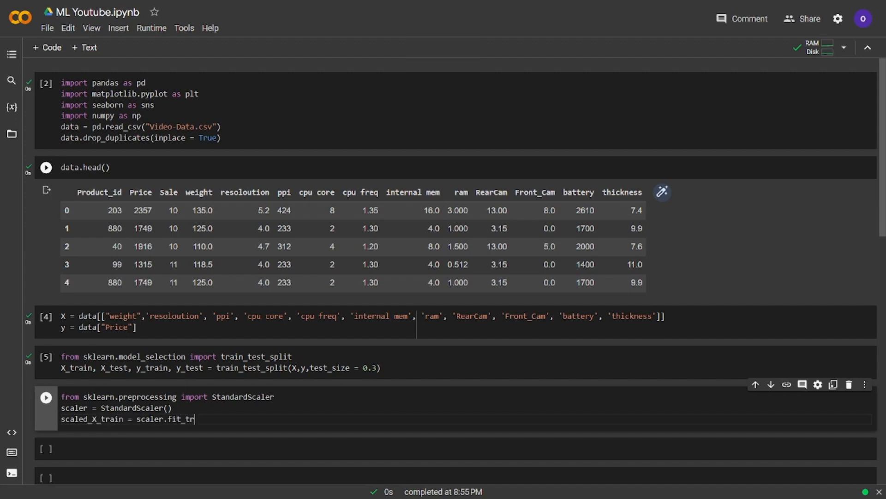
{"action": "type", "text": "ansform()"}
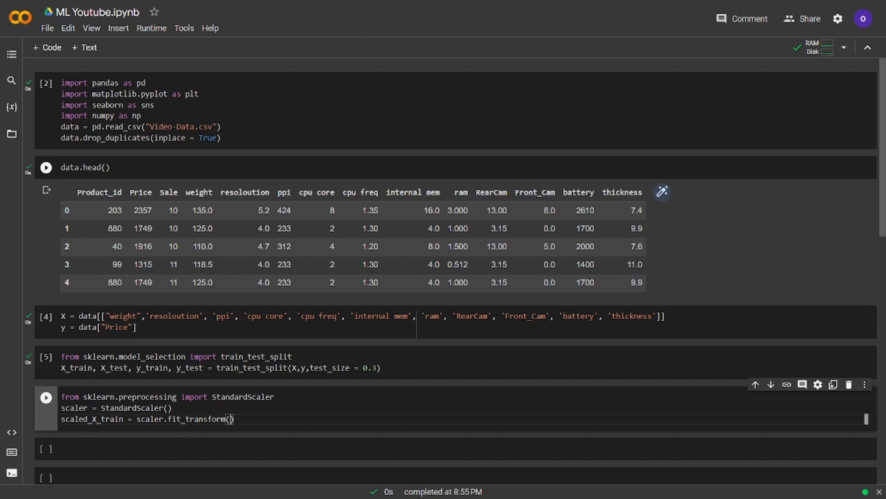
{"action": "type", "text": "X_train"}
{"action": "type", "text": "scaled_X_te"}
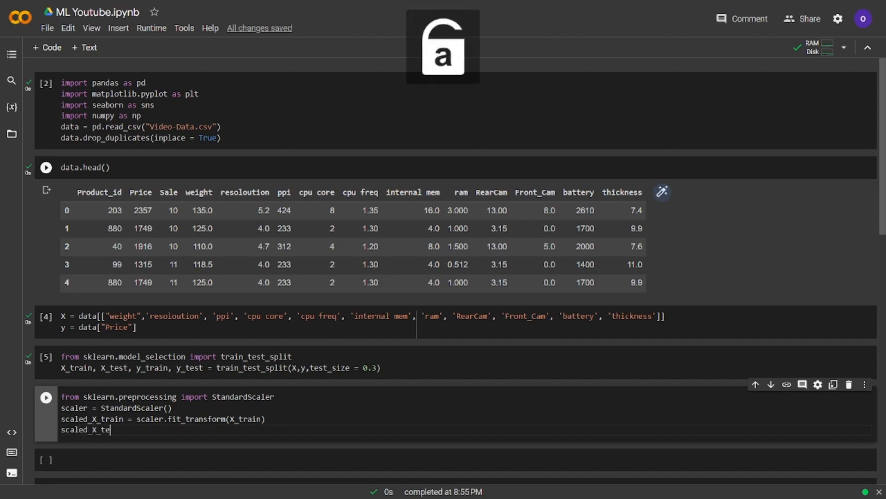
{"action": "type", "text": "st = scaler.f"}
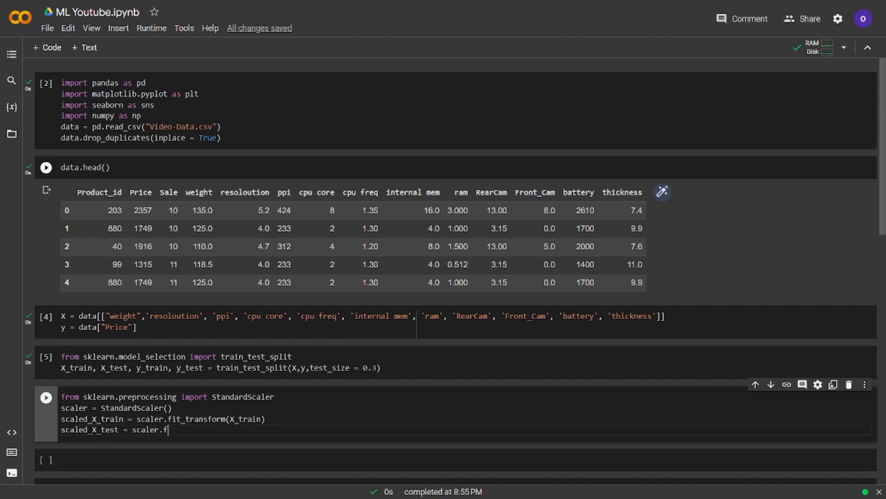
{"action": "type", "text": "it_transform"}
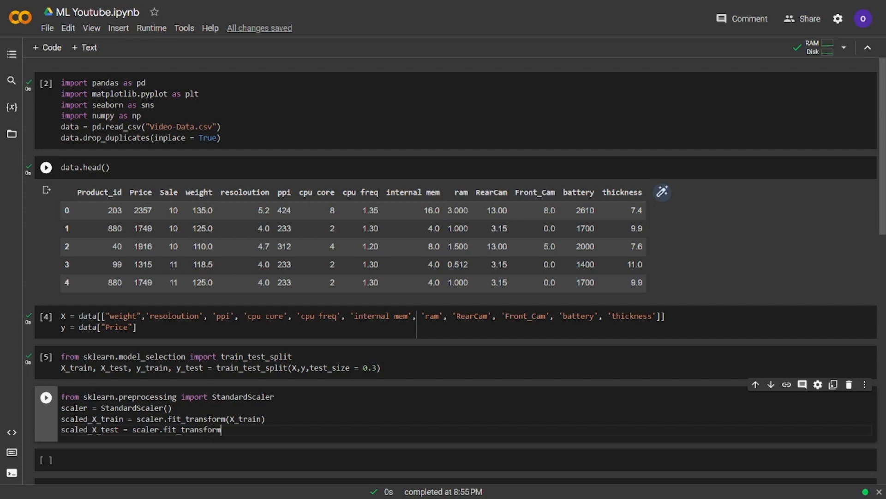
{"action": "type", "text": "(X_Test)"}
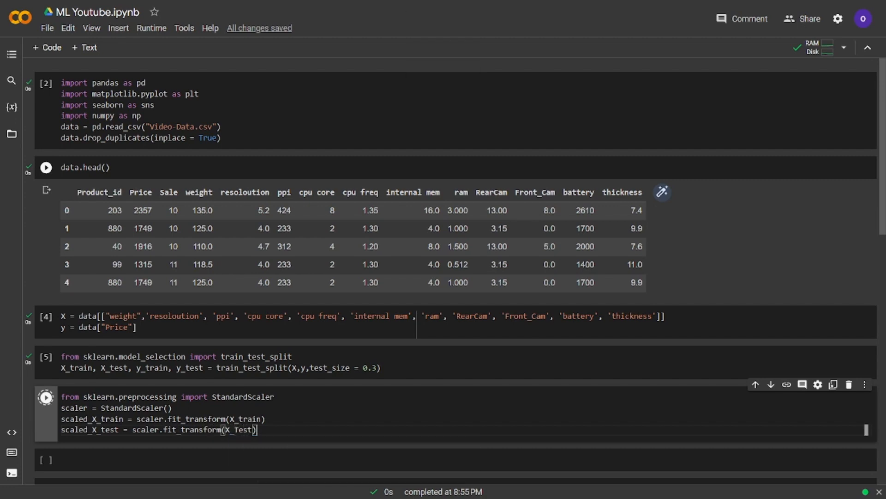
{"action": "left_click", "coordinate": [45, 396]}
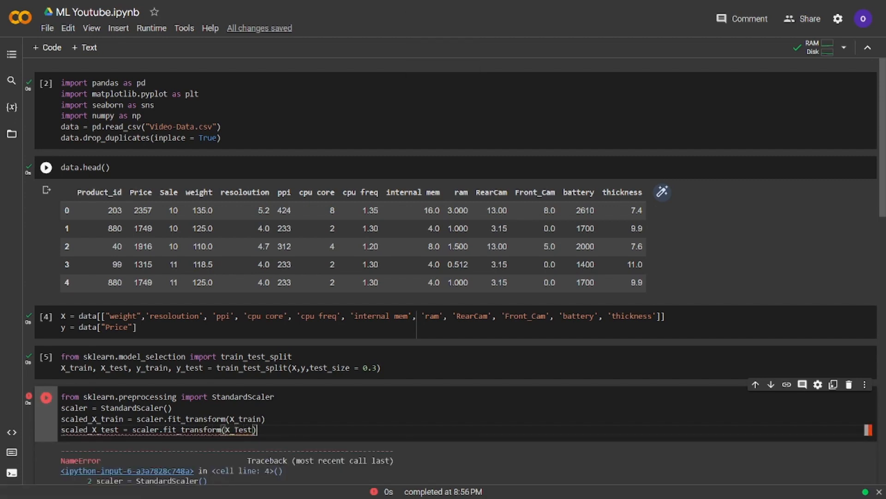
Correct X_Test to X_test and rerun the scaling cell without error.
{"action": "scroll", "scroll_direction": "down", "scroll_amount": 3}
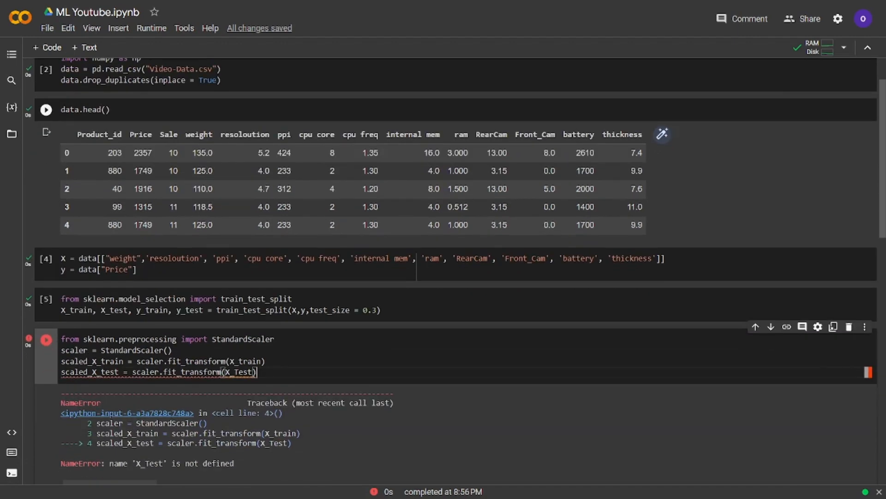
{"action": "scroll", "scroll_direction": "down", "scroll_amount": 3}
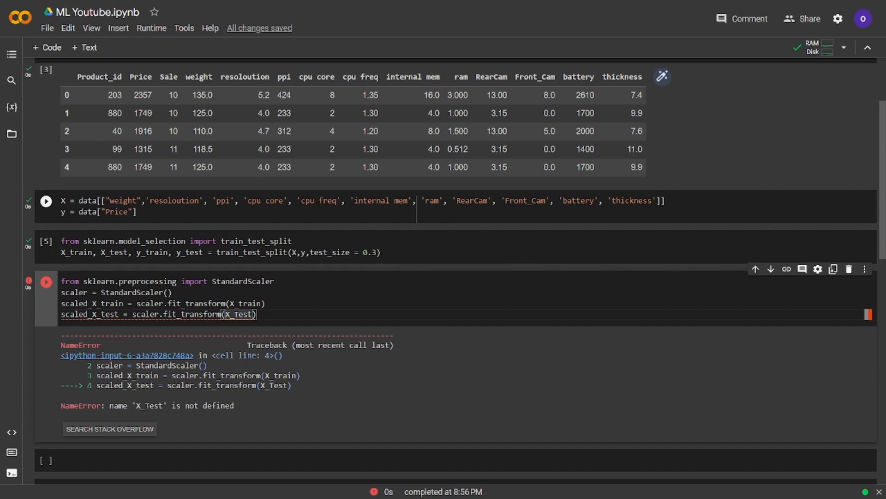
{"action": "left_click", "coordinate": [46, 281]}
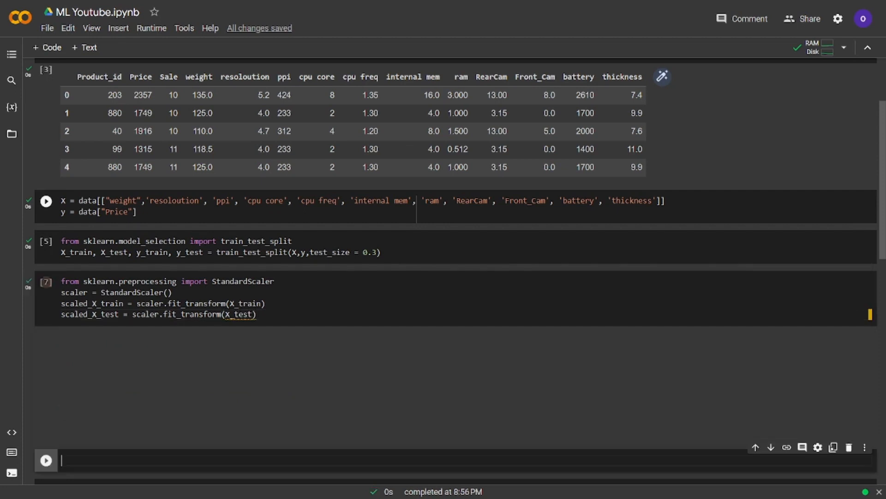
{"action": "scroll", "scroll_direction": "up", "scroll_amount": 3}
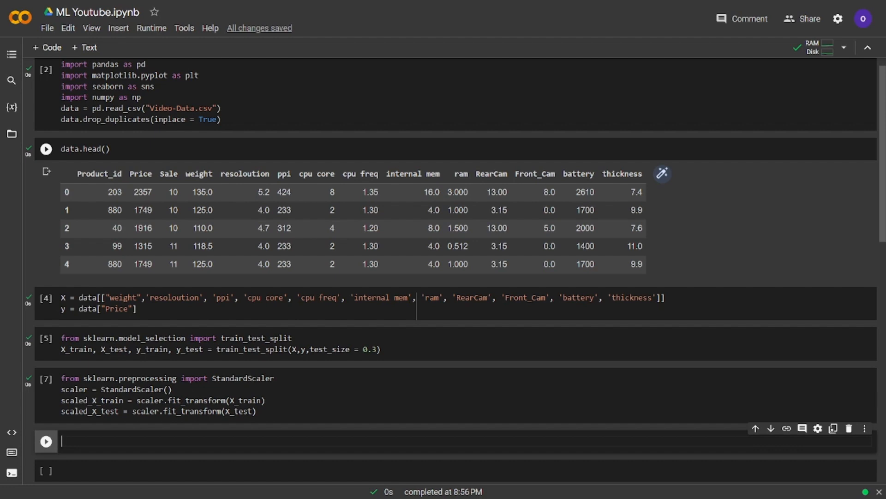
{"action": "key", "text": "ctrl+s"}
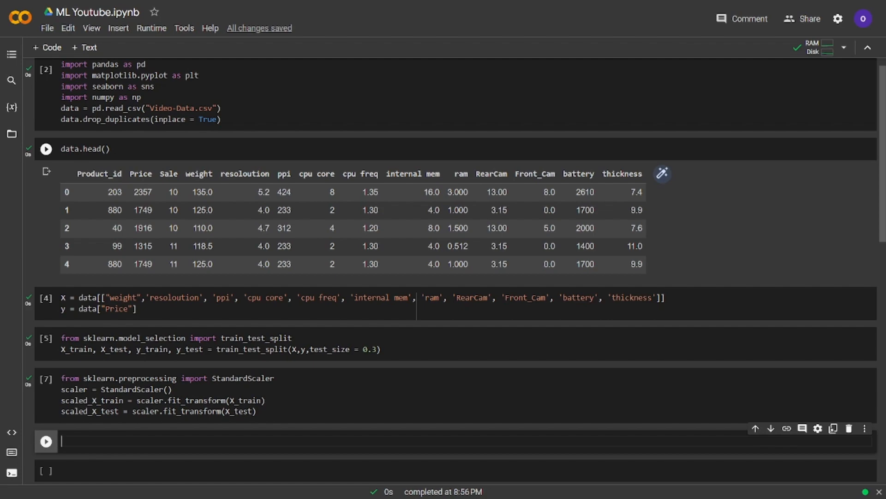
{"action": "scroll", "scroll_direction": "down", "scroll_amount": 3}
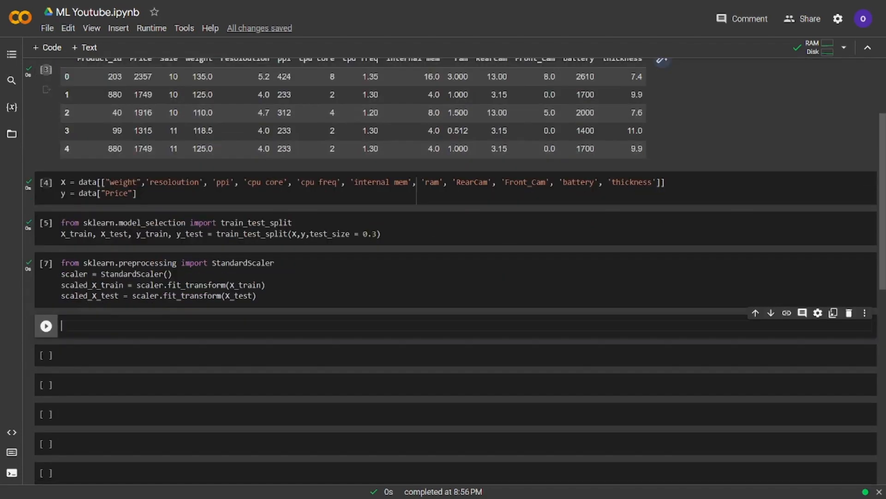
Import mean_absolute_error and mean_squared_error and define modelresults(predictions) printing MAE and RMSE.
{"action": "type", "text": "fro"}
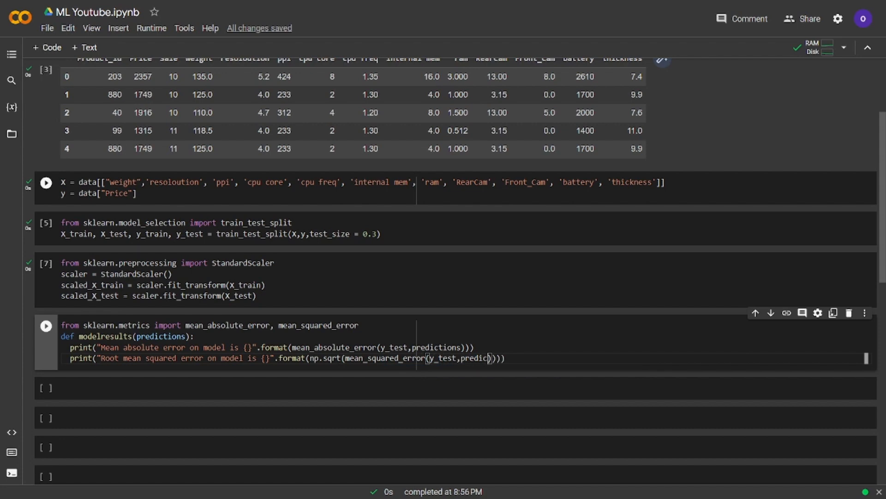
{"action": "left_click", "coordinate": [45, 325]}
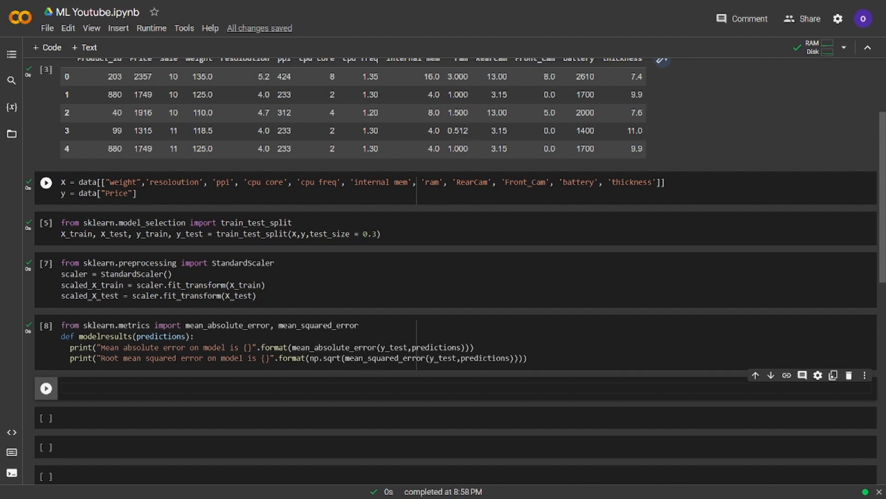
{"action": "type", "text": "from sklearn.linear_model import Linea"}
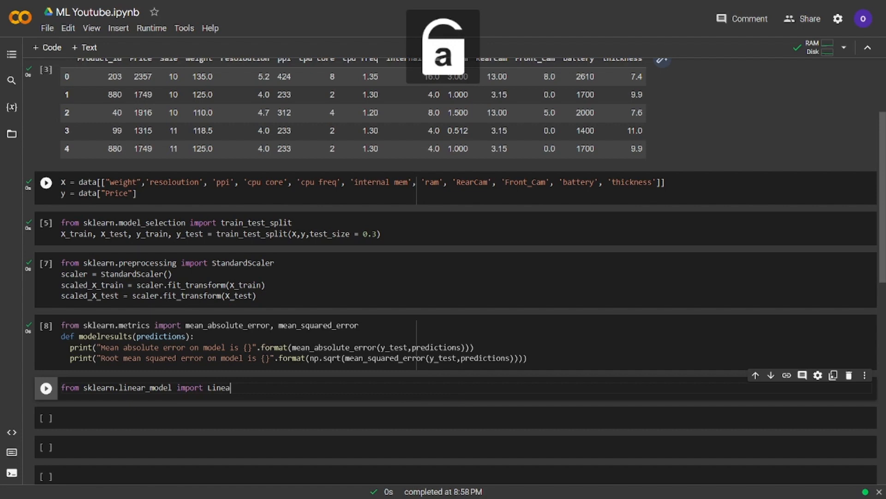
Import LinearRegression, create lr and fit it on scaled_X_train and y_train, then run.
{"action": "type", "text": "rRegression"}
{"action": "type", "text": "lr ="}
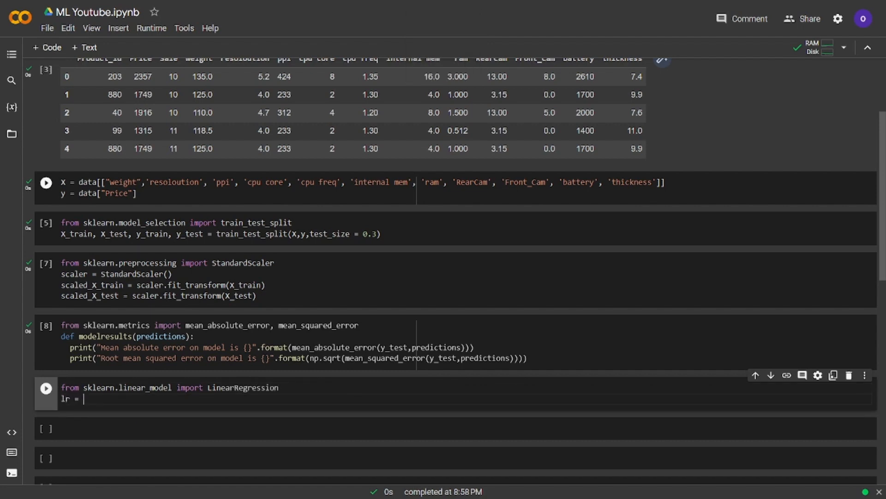
{"action": "type", "text": "LinearReg"}
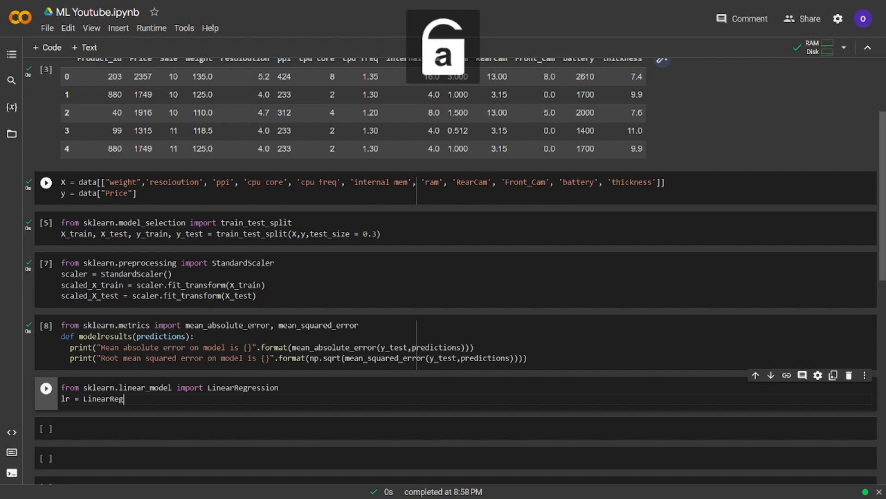
{"action": "type", "text": "ression()"}
{"action": "type", "text": "lr.fit("}
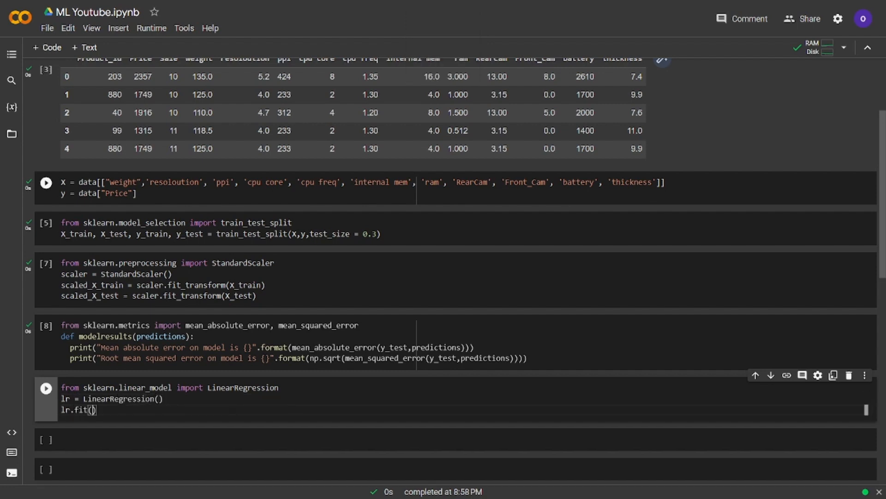
{"action": "type", "text": "scaled_X_train,"}
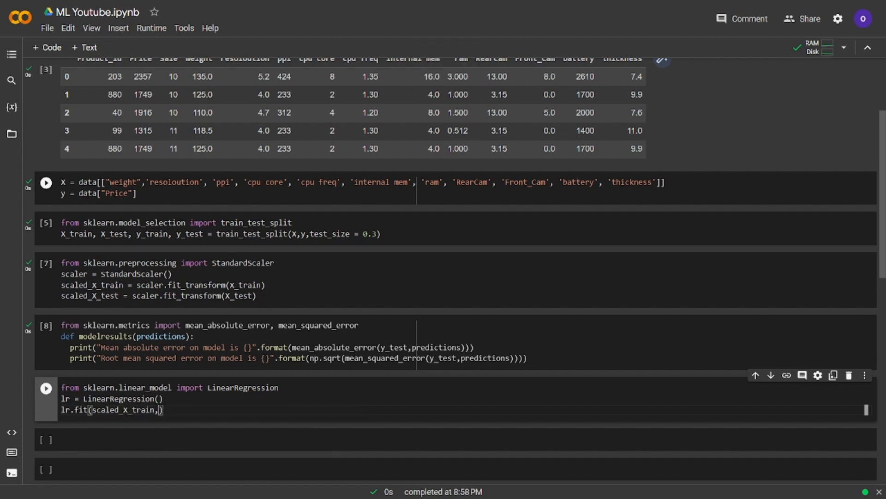
{"action": "type", "text": "y_train"}
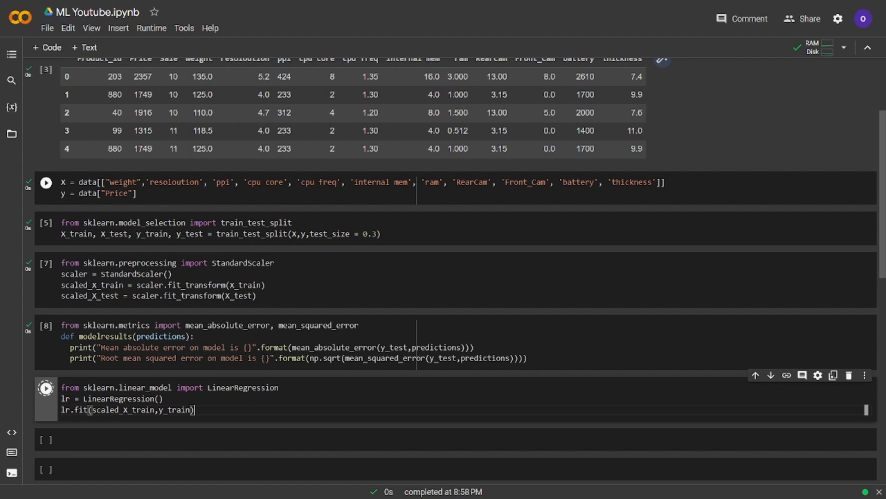
{"action": "left_click", "coordinate": [46, 387]}
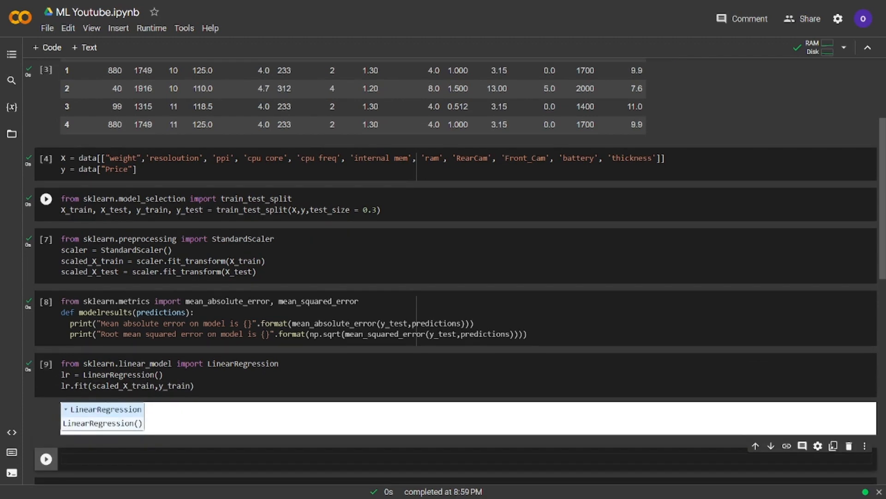
Compute predslr = lr.predict(scaled_X_test) and run modelresults, giving MAE 154.78 and RMSE 182.86.
{"action": "scroll", "scroll_direction": "down", "scroll_amount": 3}
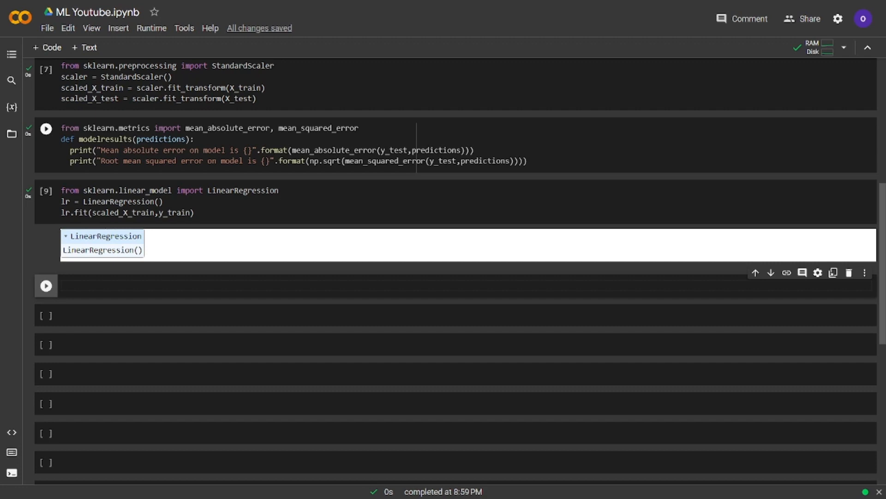
{"action": "type", "text": "predslr = lr.pred"}
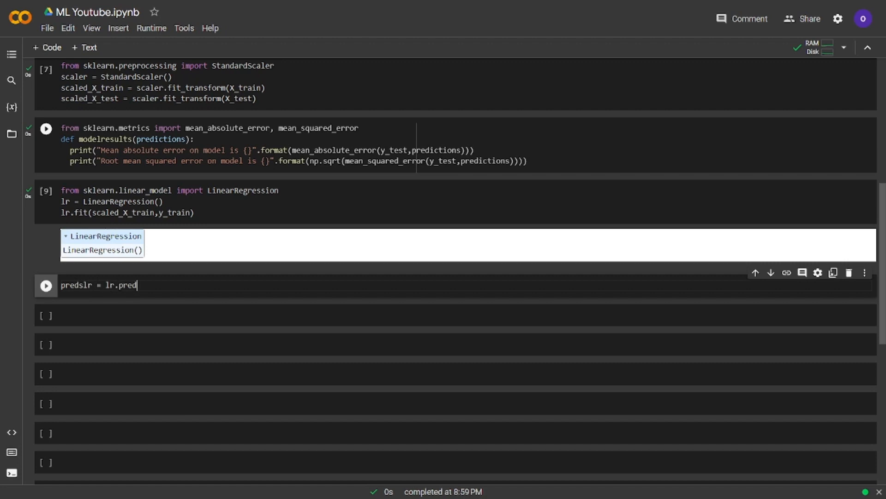
{"action": "type", "text": "ict(scaled"}
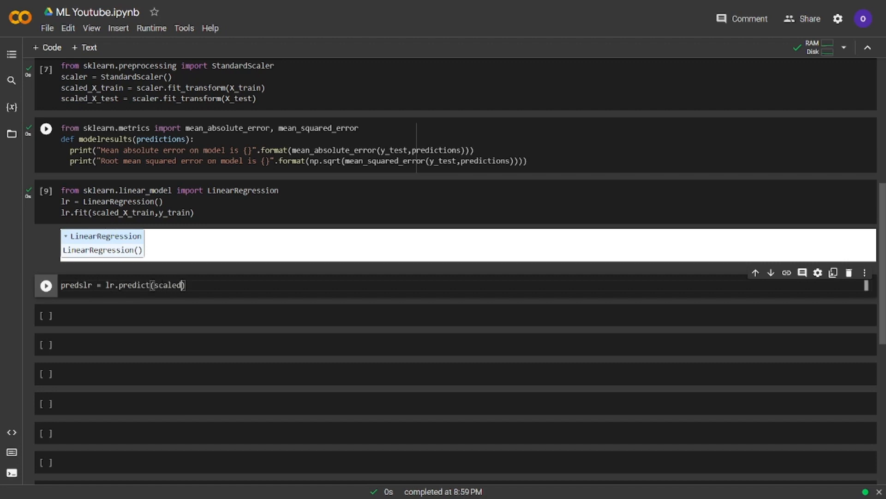
{"action": "type", "text": "_X_test"}
{"action": "type", "text": "modelresults(predslr)"}
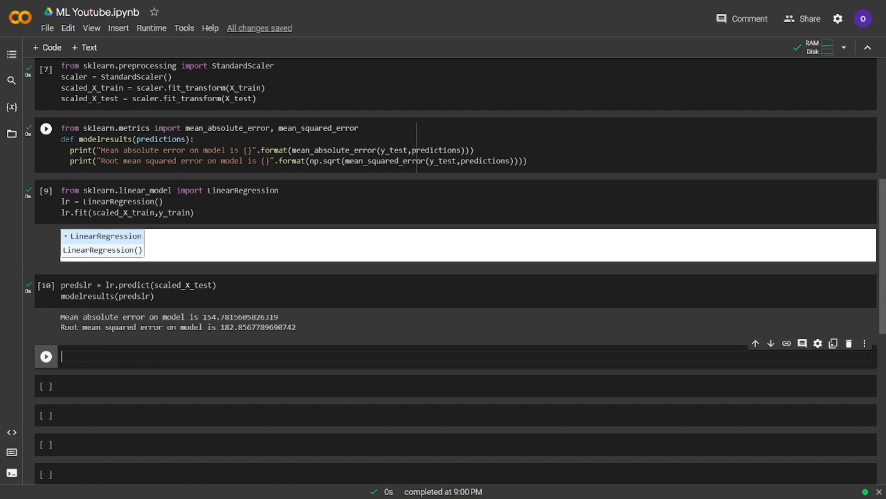
Save the notebook and write the SVR GridSearchCV cell reporting C 0.5, degree 2, gamma scale, linear kernel.
{"action": "key", "text": "ctrl+s"}
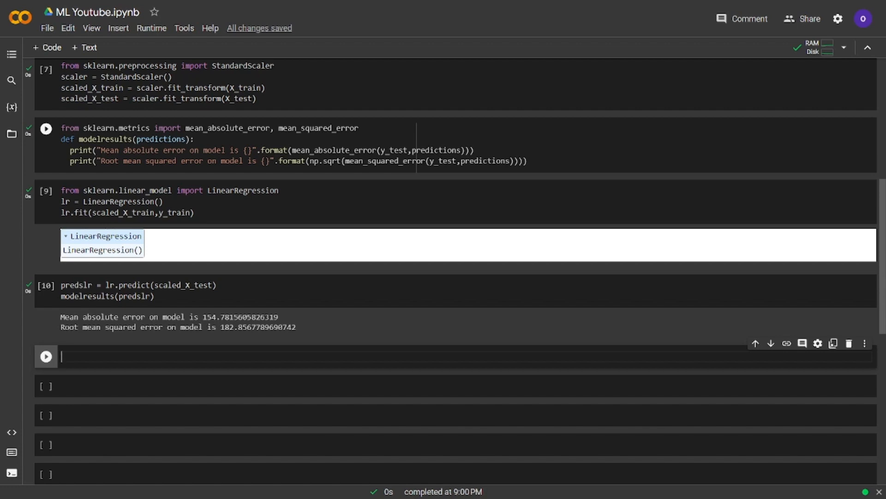
{"action": "left_click", "coordinate": [45, 356]}
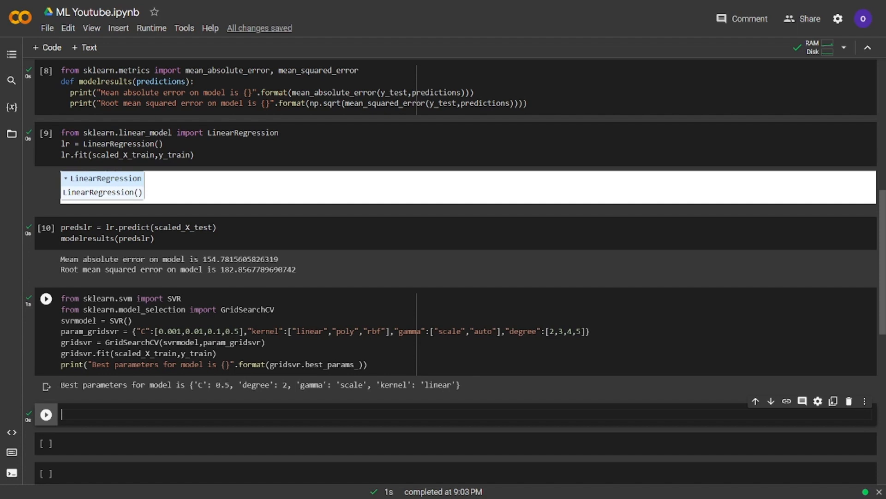
Write predgridsvr = gridsvr.predict(...) with modelresults(predgridsvr) and run it.
{"action": "type", "text": "pred"}
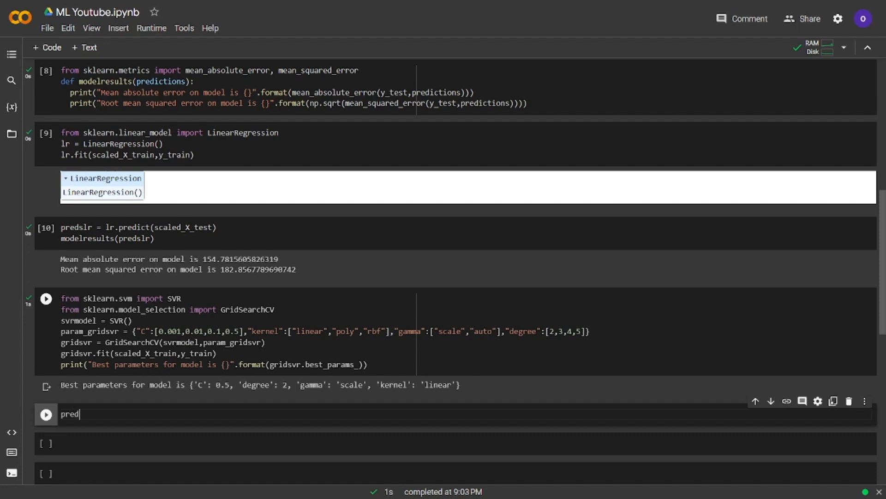
{"action": "type", "text": "gridsvr ="}
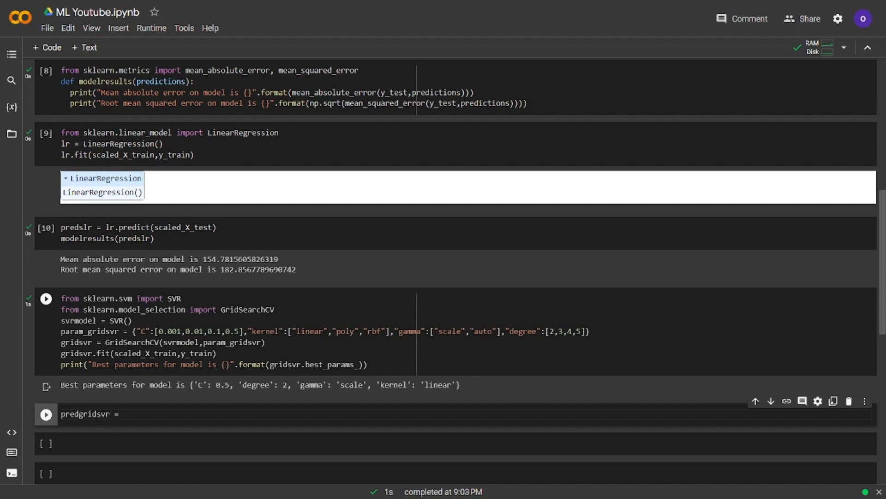
{"action": "type", "text": "gridsvr.predict(sclaed_X_test"}
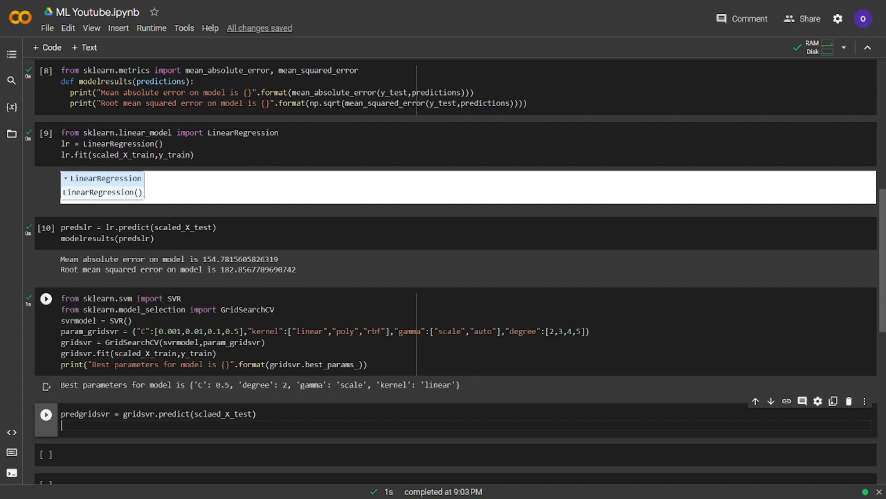
{"action": "type", "text": "modelresults("}
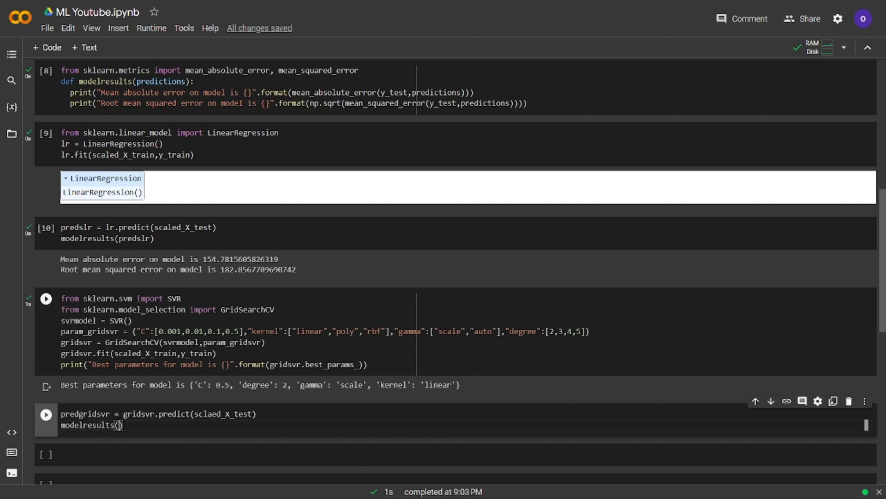
{"action": "type", "text": "predgridsvr"}
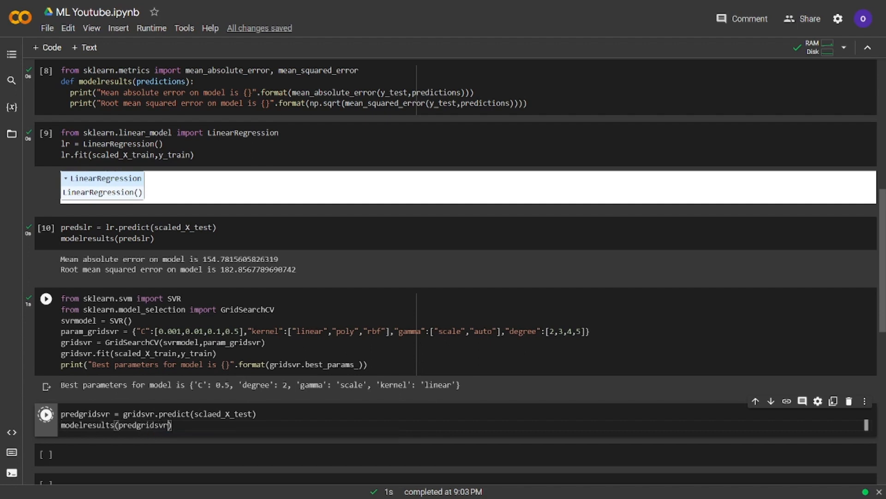
{"action": "left_click", "coordinate": [46, 413]}
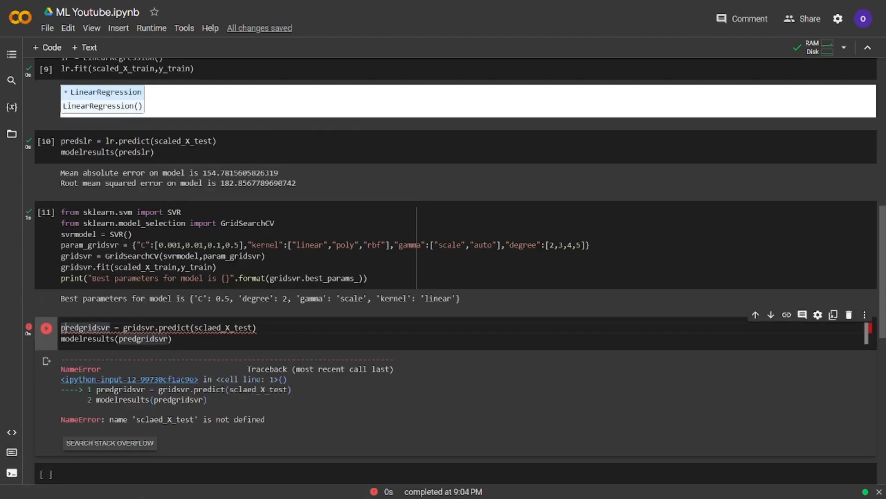
Fix sclaed_X_test to scaled_X_test and rerun, giving MAE 480.08 and RMSE 590.33, then add a cell.
{"action": "left_click", "coordinate": [208, 327]}
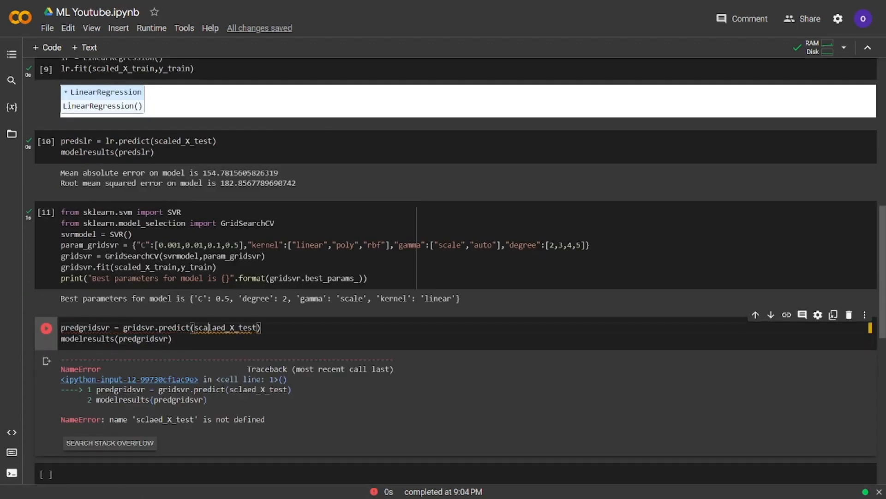
{"action": "left_click", "coordinate": [45, 322]}
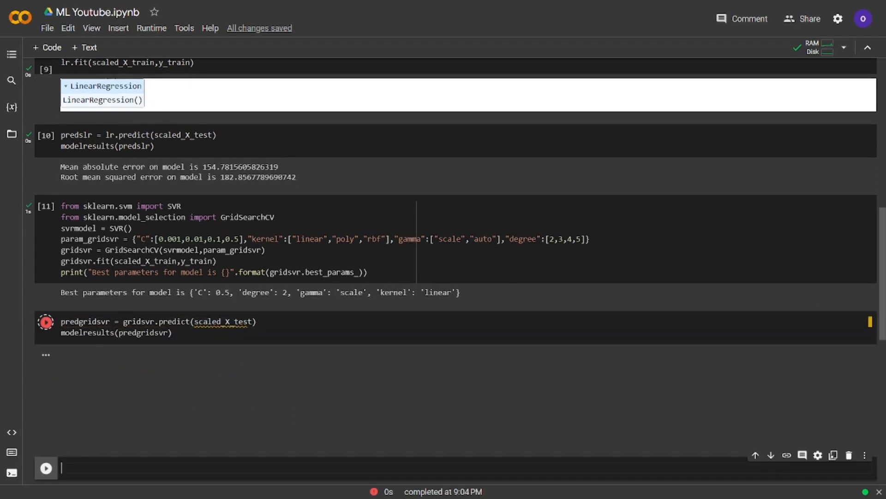
{"action": "left_click", "coordinate": [46, 322]}
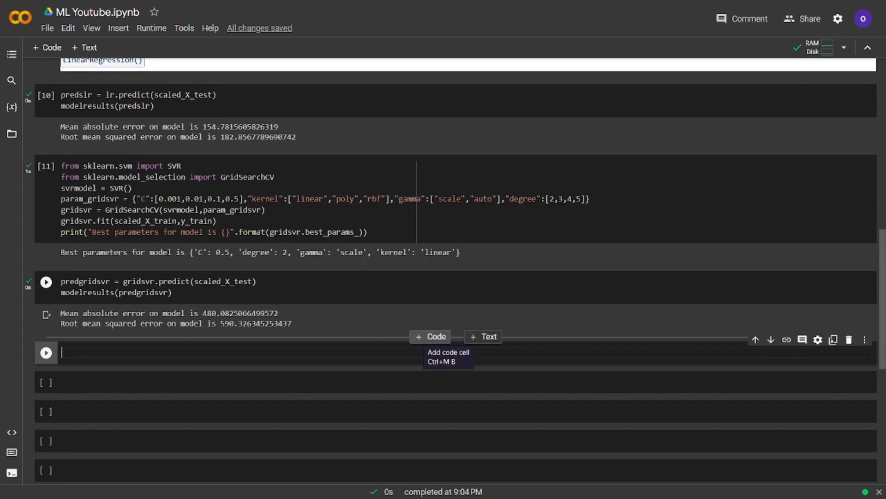
Grid-search RandomForestRegressor and print best params: bootstrap True, max_depth 15, max_features auto, 7 estimators.
{"action": "type", "text": "from sklearn.ensemble import RandomForestRegressor"}
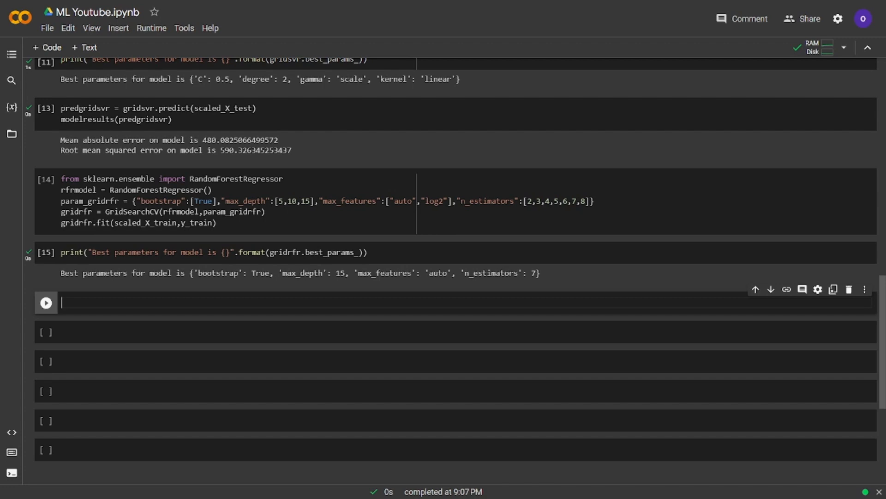
{"action": "key", "text": "ctrl+s"}
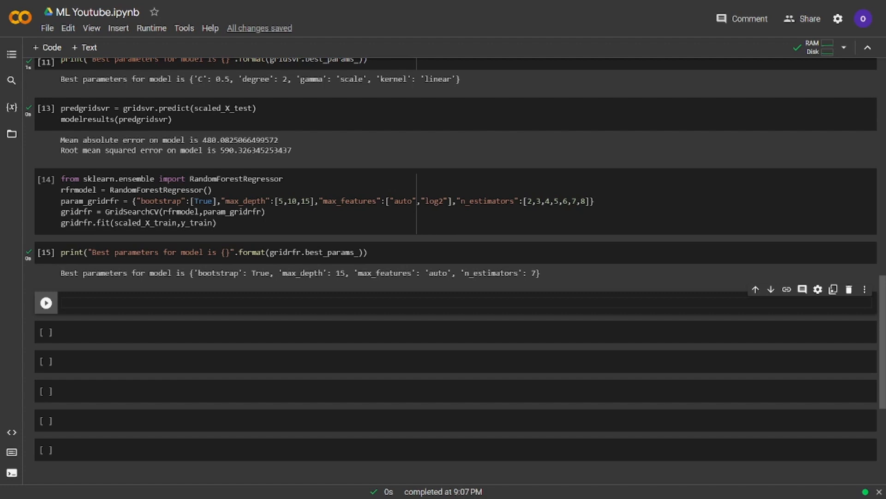
Compute predsgridrfr = gridrfr.predict(scaled_X_test) and run modelresults, giving MAE 131.70 and RMSE 172.16.
{"action": "type", "text": "preds"}
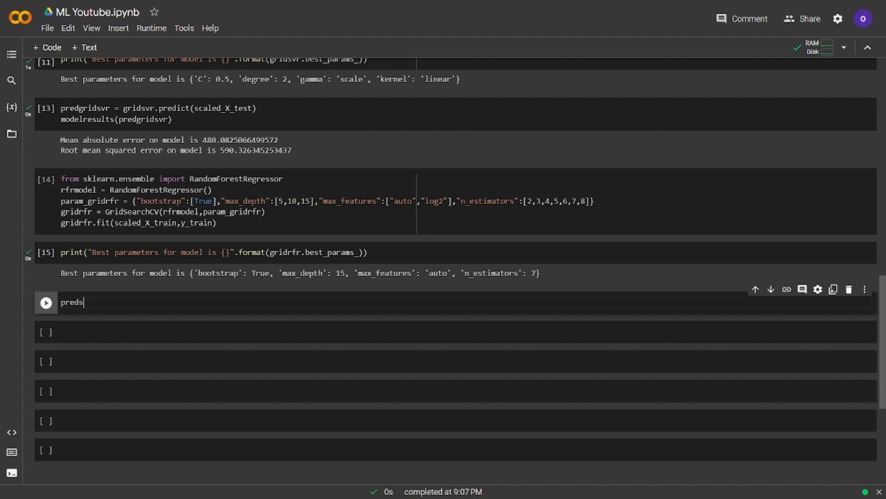
{"action": "type", "text": "gridrfr"}
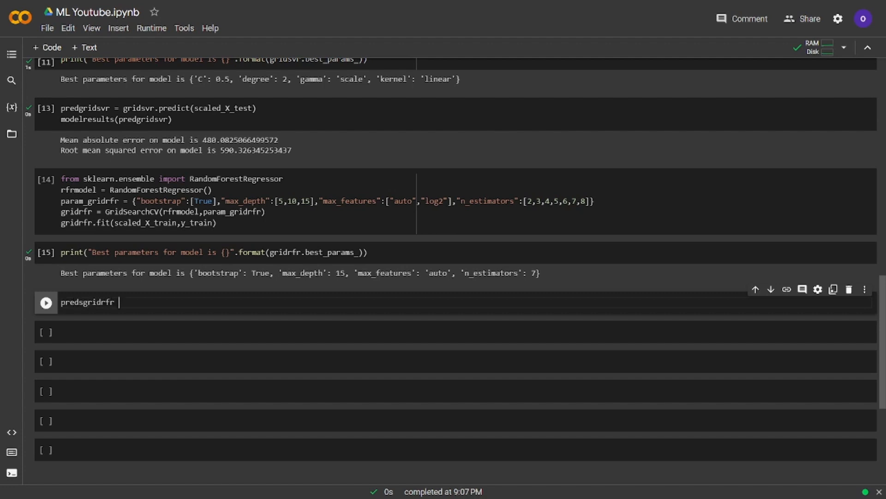
{"action": "type", "text": "= gridrfr.p"}
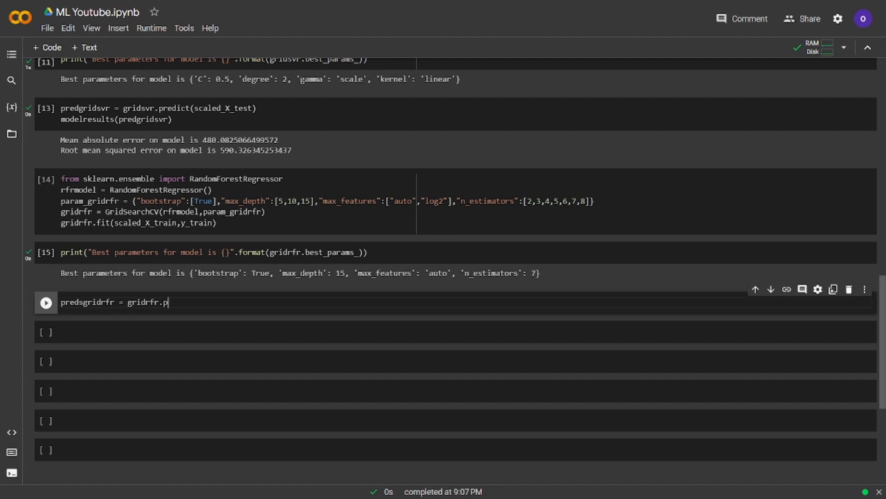
{"action": "type", "text": "redict(scaled_X_test"}
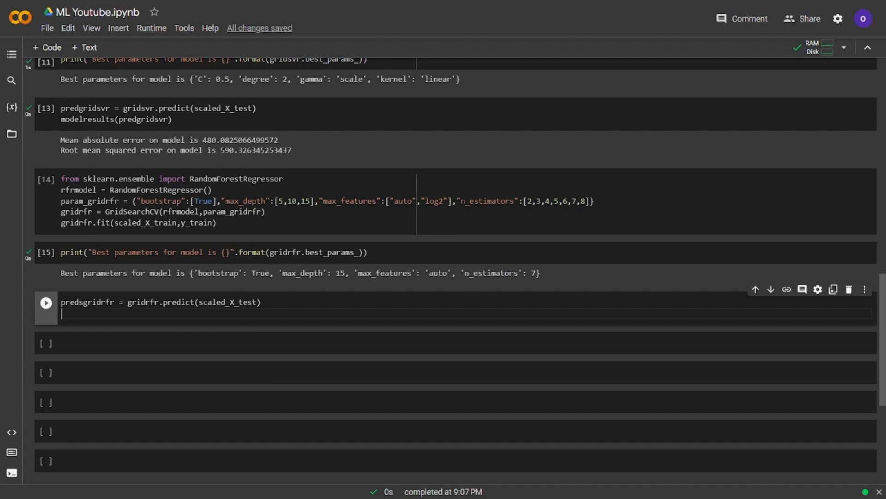
{"action": "type", "text": "modelresul"}
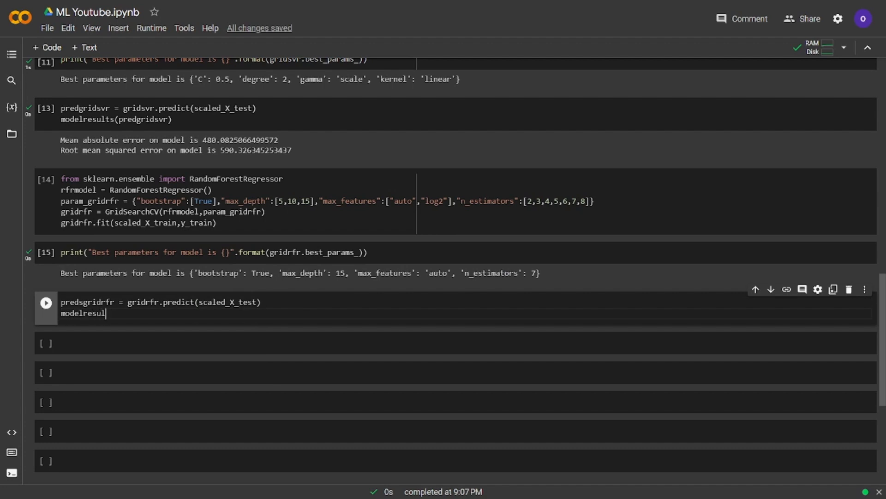
{"action": "type", "text": "ts(predsgrid)"}
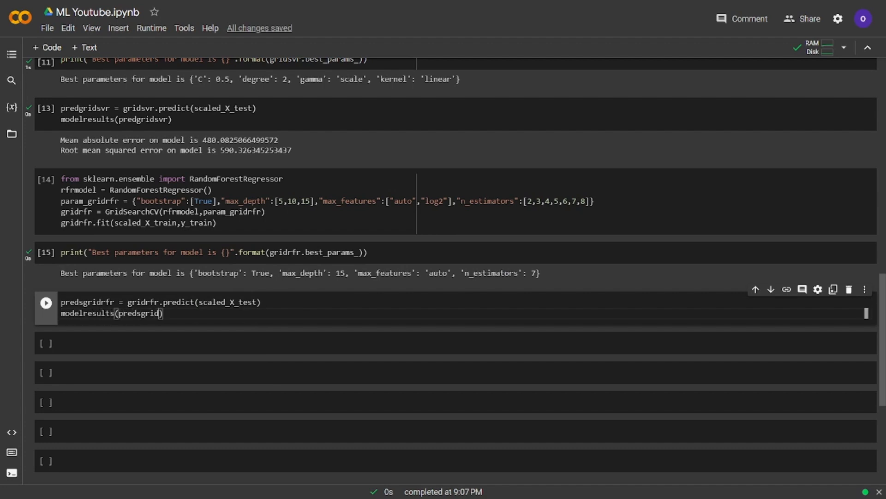
{"action": "type", "text": "rfr"}
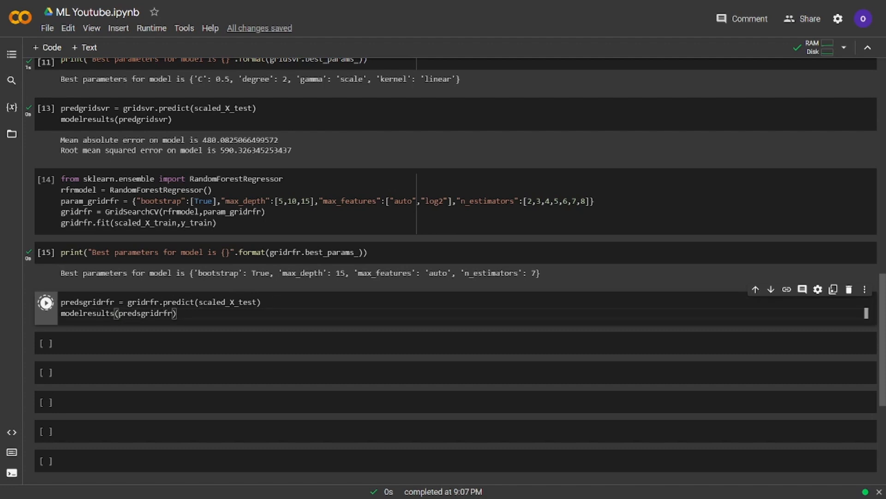
{"action": "left_click", "coordinate": [45, 301]}
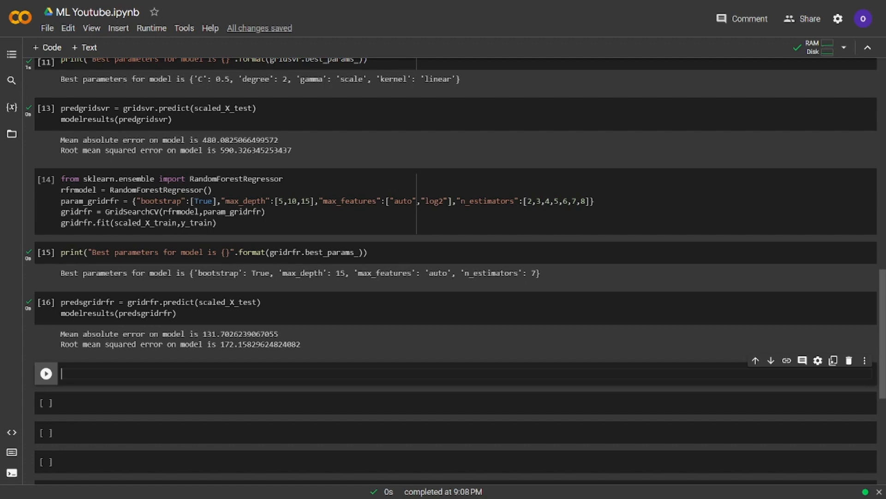
{"action": "type", "text": "colum"}
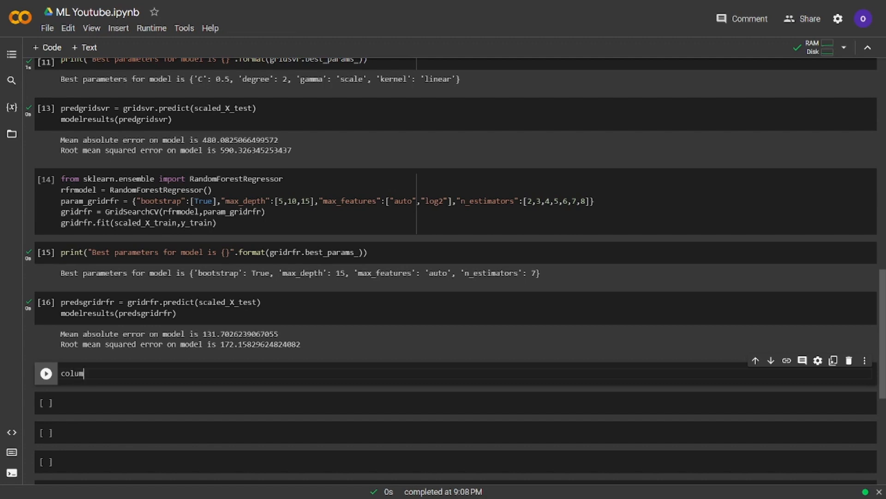
Write a for loop over X.columns computing mean = data[index].mean() with a counter.
{"action": "type", "text": "niterate = 1"}
{"action": "type", "text": "for i"}
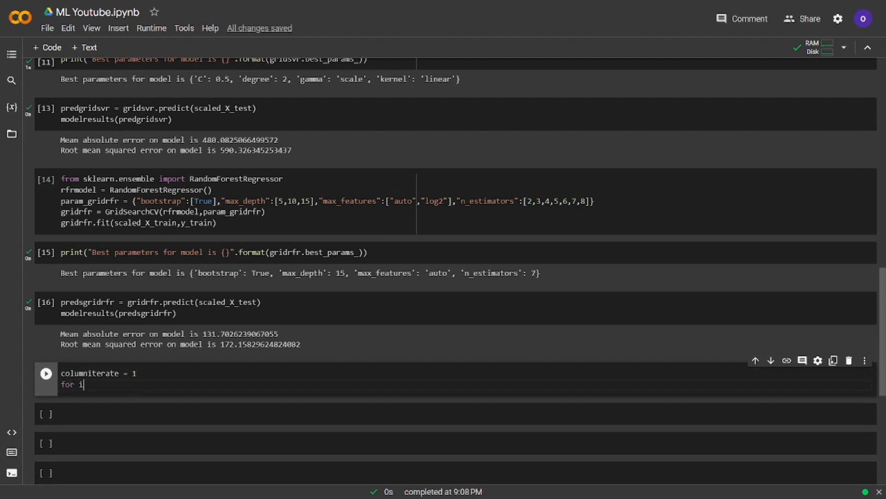
{"action": "type", "text": "ndex in X.columns:"}
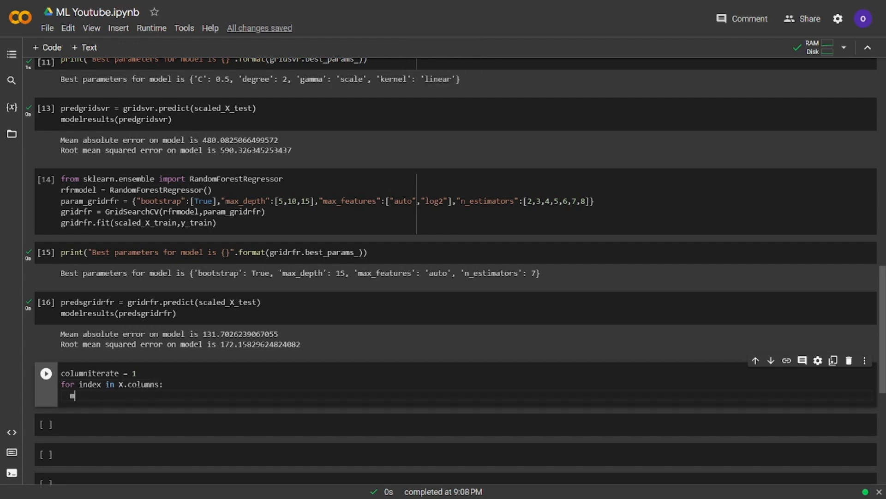
{"action": "type", "text": "mean = data[]"}
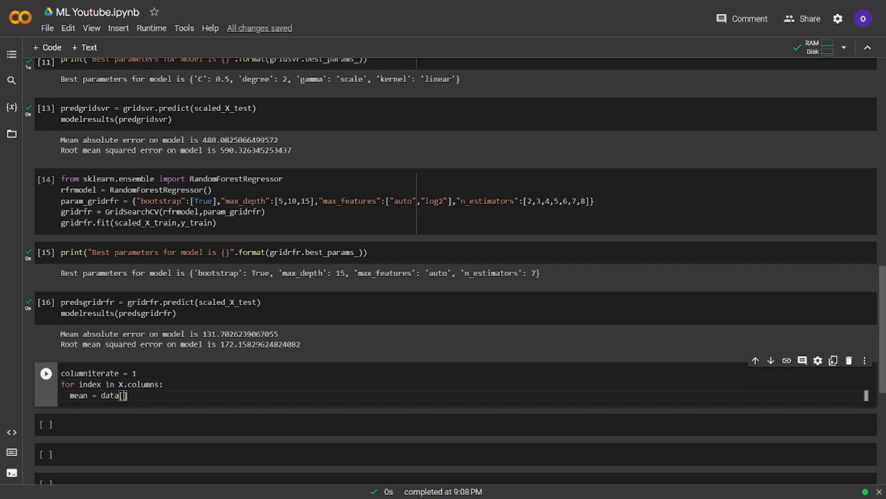
{"action": "type", "text": "index]."}
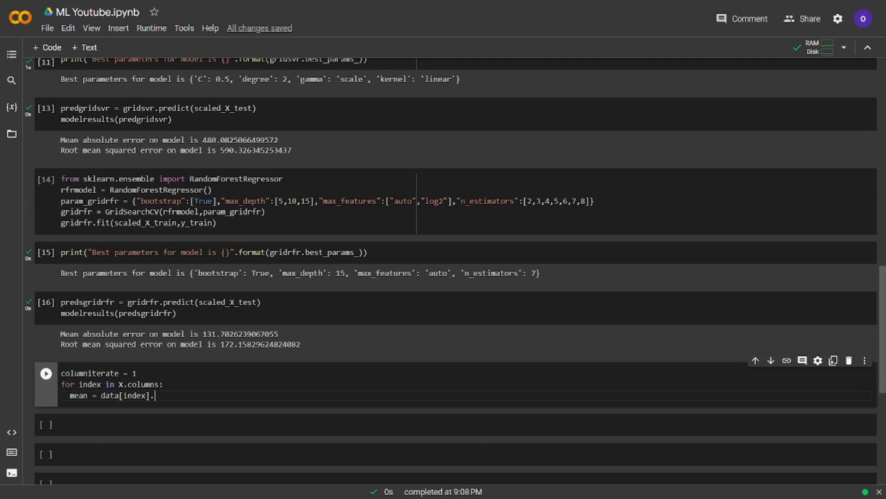
{"action": "type", "text": "mean()"}
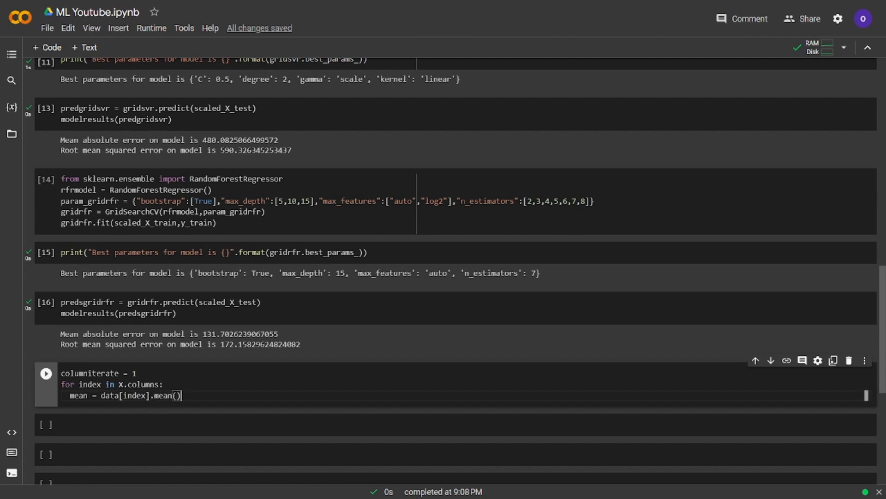
Print each column's number and mean via .format, increment the counter, and run the cell.
{"action": "type", "text": "print()"}
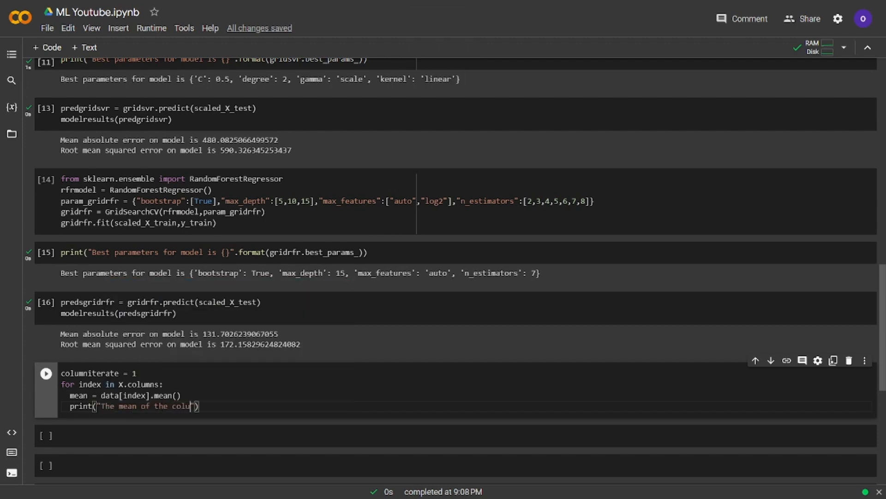
{"action": "type", "text": "mns {} is {"}
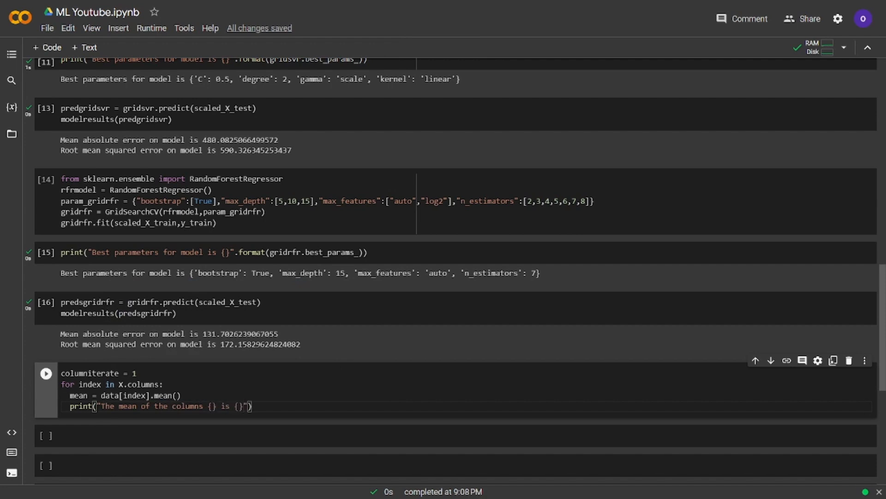
{"action": "type", "text": ".format(columnitera"}
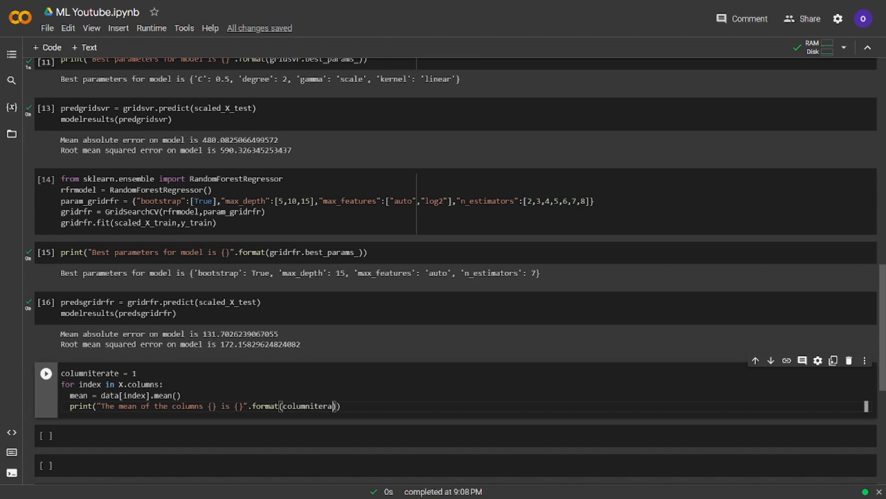
{"action": "type", "text": ",mean"}
{"action": "type", "text": "colum"}
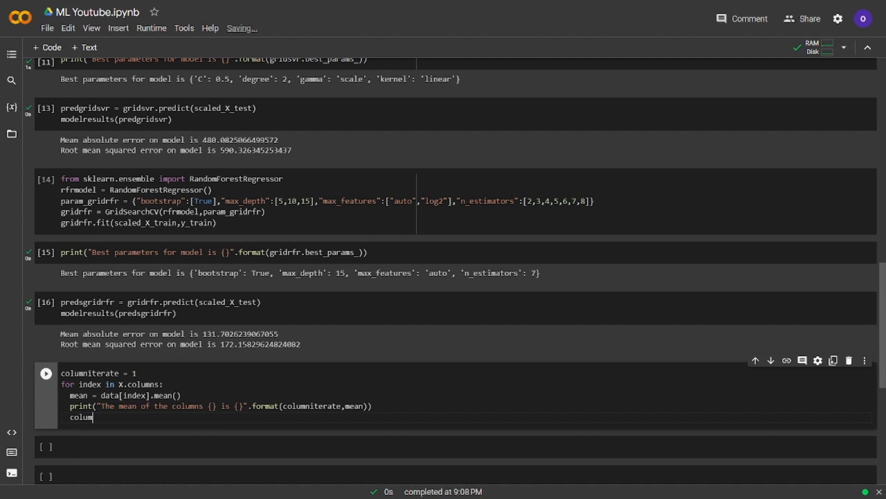
{"action": "type", "text": "niterate +"}
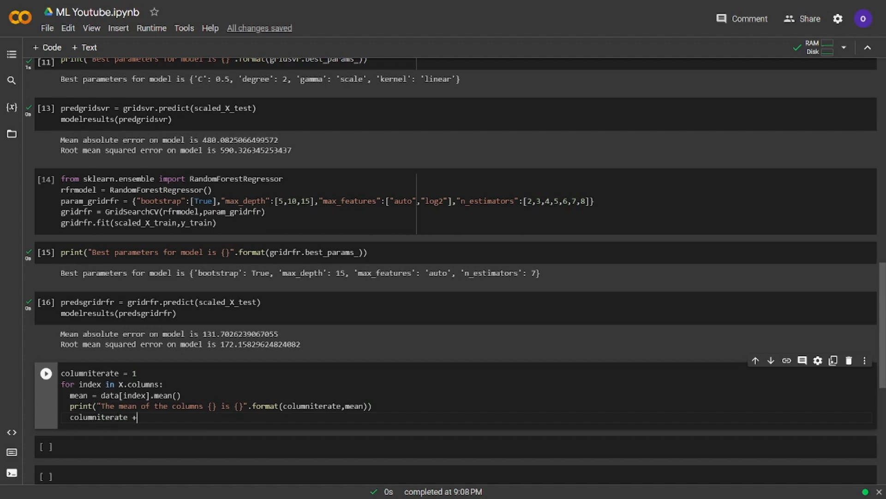
{"action": "type", "text": "= 1"}
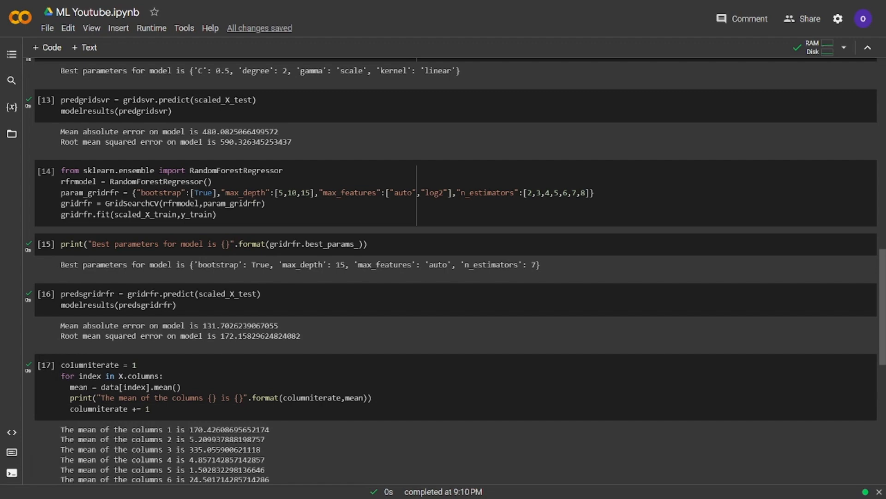
Scroll down to show all eleven column means and the empty cell below.
{"action": "scroll", "scroll_direction": "down", "scroll_amount": 3}
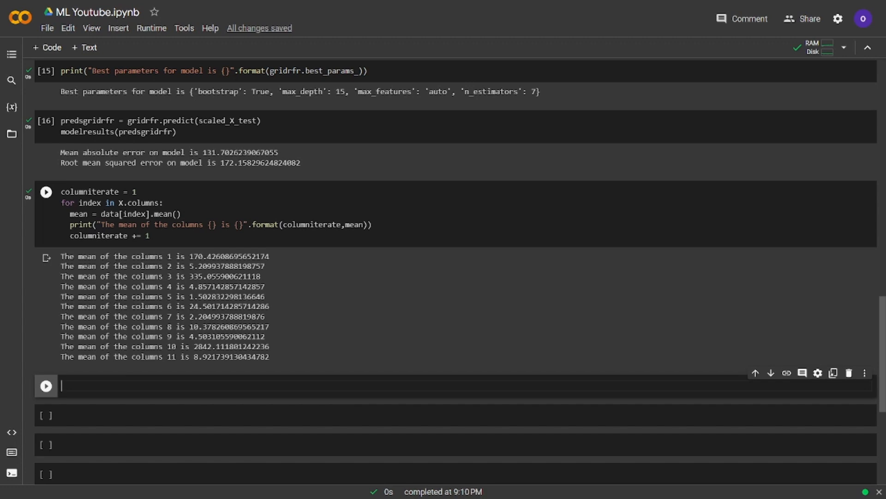
Define newphone = np.array([170,5,335,4,1,24,2,10,4,2842,8]) and run the cell.
{"action": "type", "text": "newphone"}
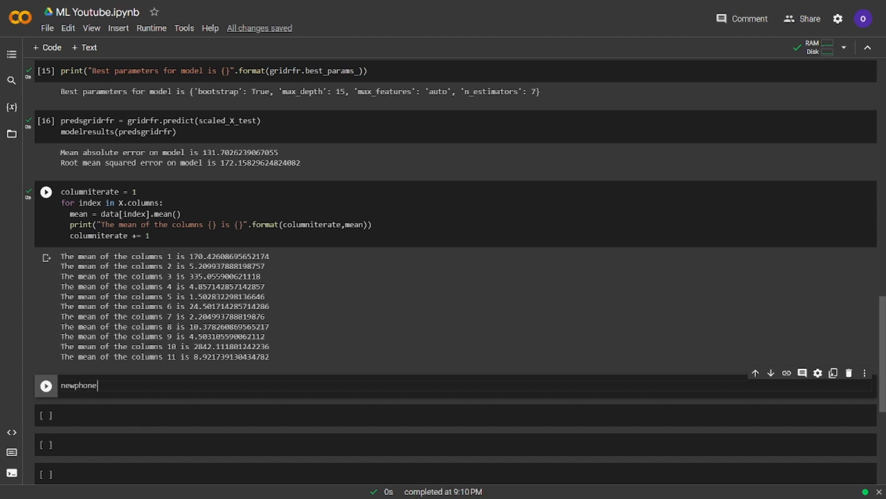
{"action": "type", "text": "= p"}
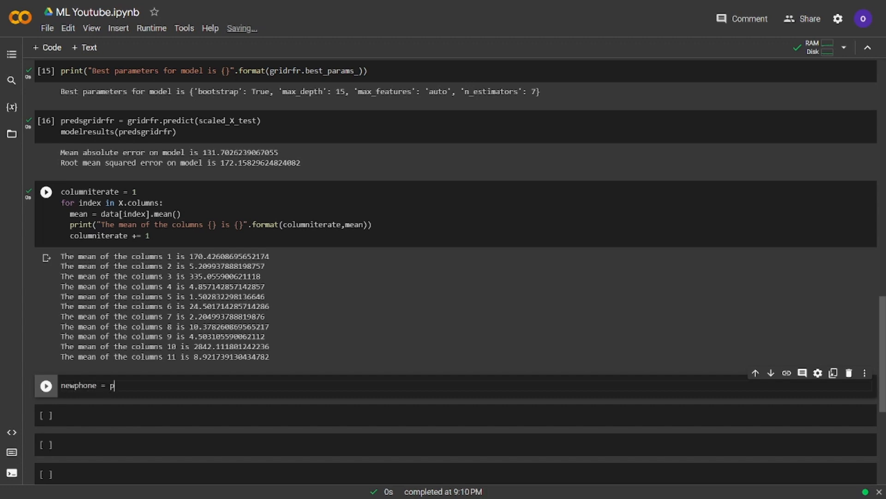
{"action": "type", "text": "np.array (["}
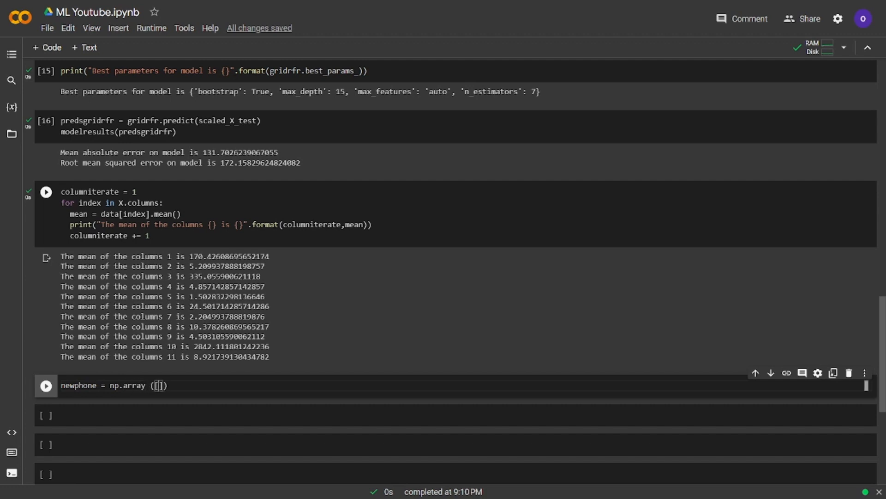
{"action": "type", "text": "170,5,335,4,1,24,2,10,4,2842,"}
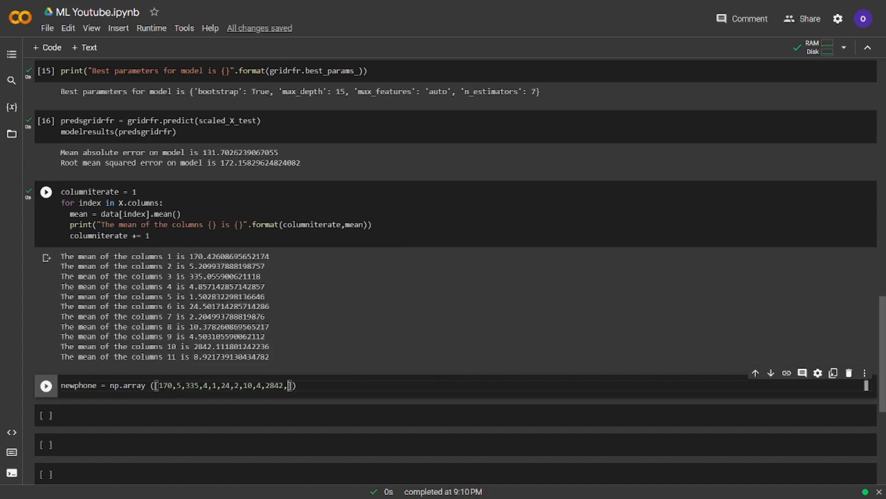
{"action": "type", "text": "8"}
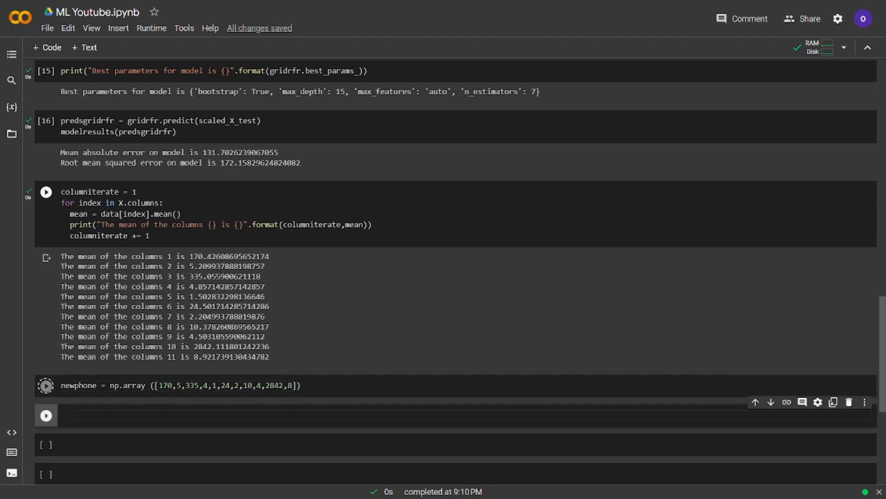
{"action": "left_click", "coordinate": [46, 385]}
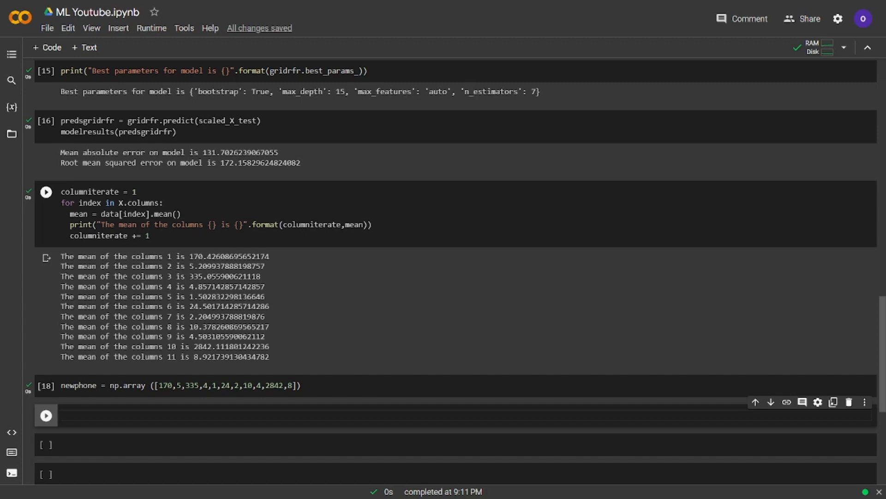
Run gridrfr.predict(newphone.reshape(1,-1)) to get a price of about 4170.43.
{"action": "type", "text": "gridrfr.pre"}
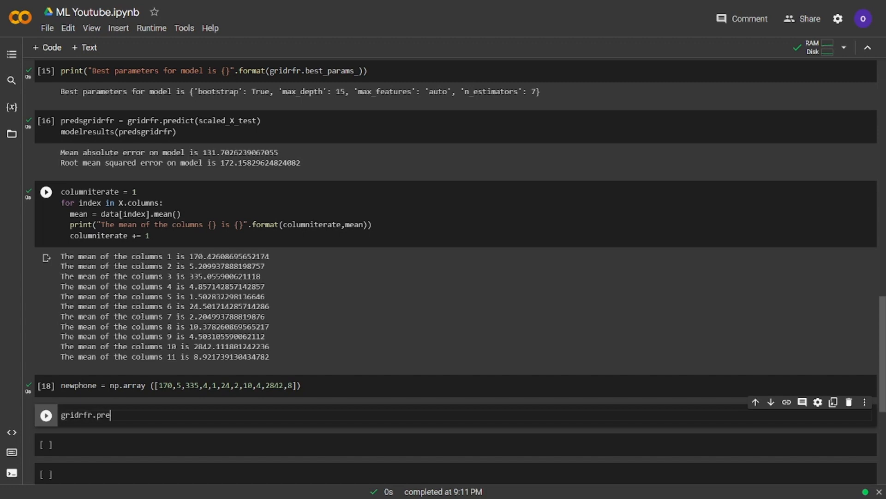
{"action": "type", "text": "dict(newphon"}
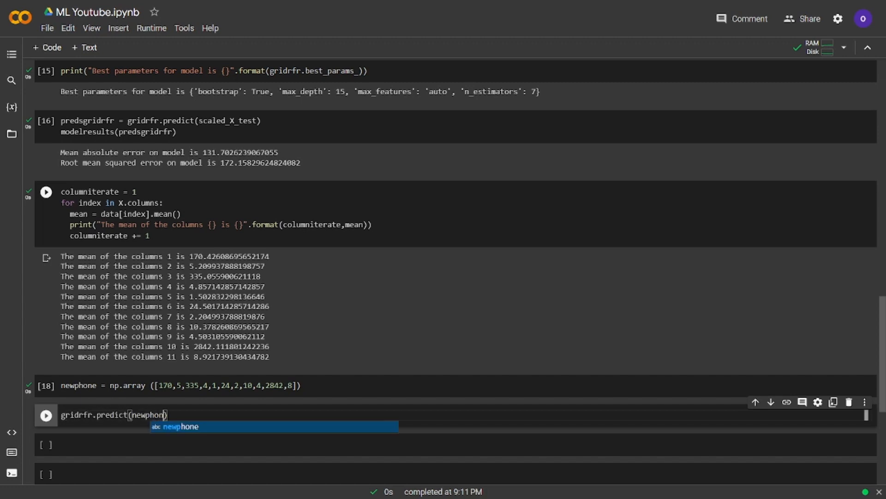
{"action": "type", "text": "e.reshape("}
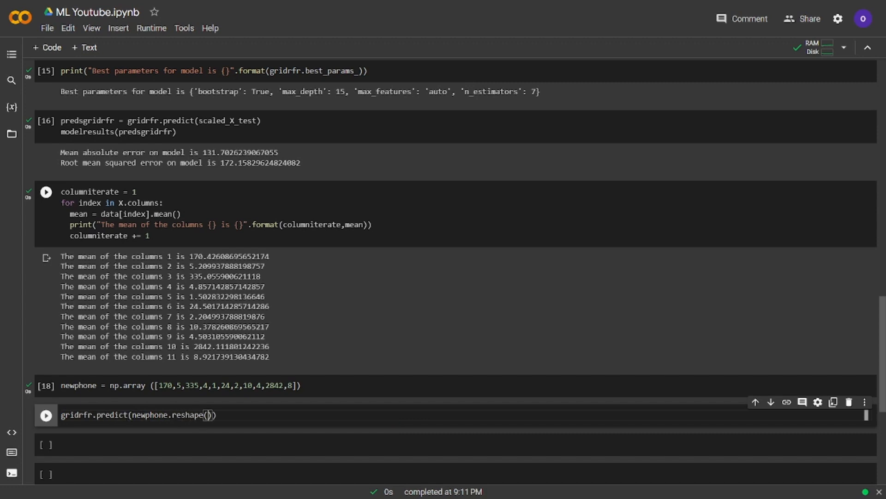
{"action": "type", "text": "1,-1"}
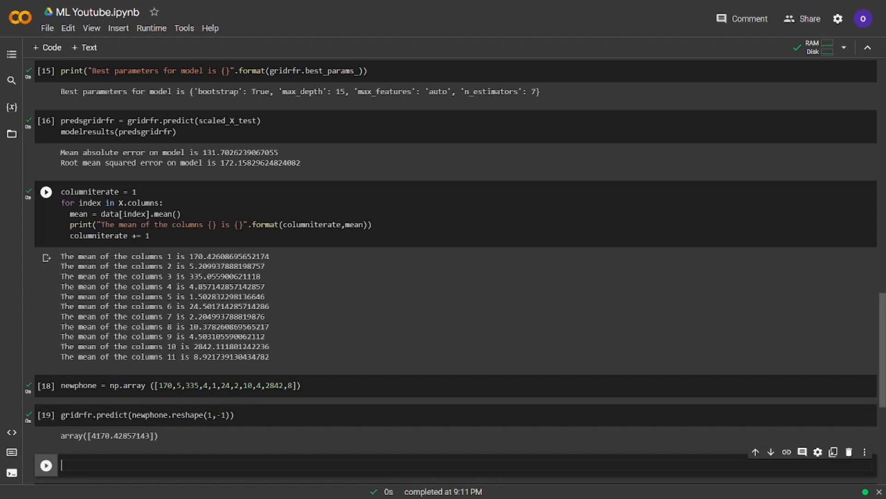
{"action": "scroll", "scroll_direction": "down", "scroll_amount": 3}
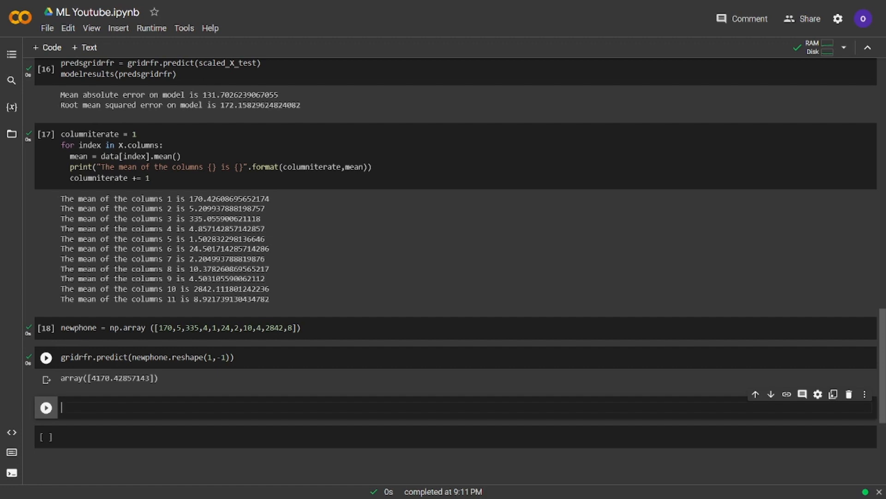
Write a print of 'The price prediction of the new phone is {}' with a format placeholder.
{"action": "type", "text": "print(\""}
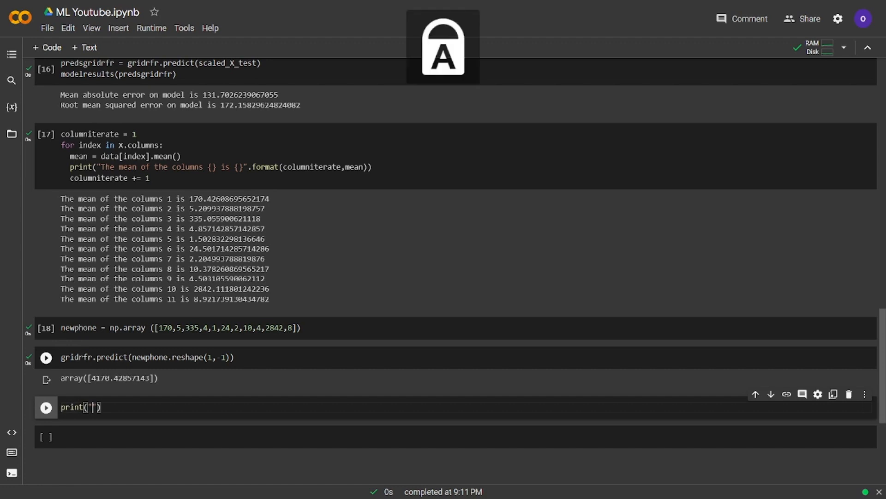
{"action": "type", "text": "The price"}
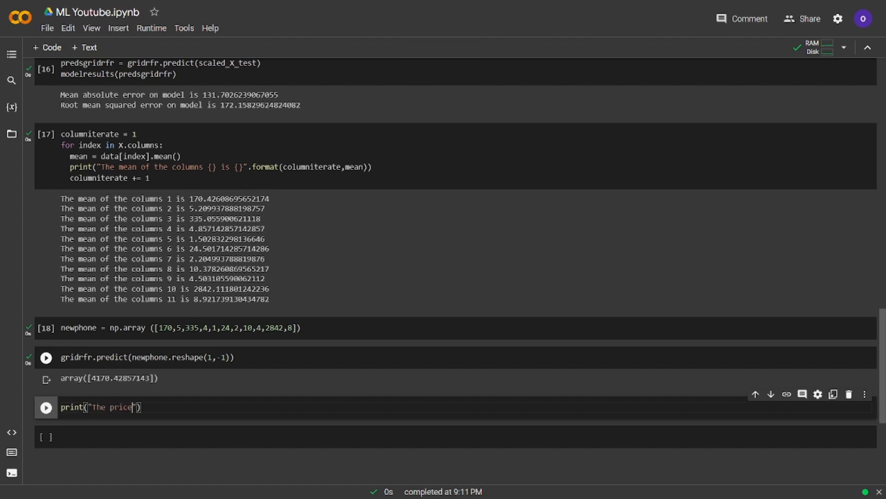
{"action": "type", "text": "predict"}
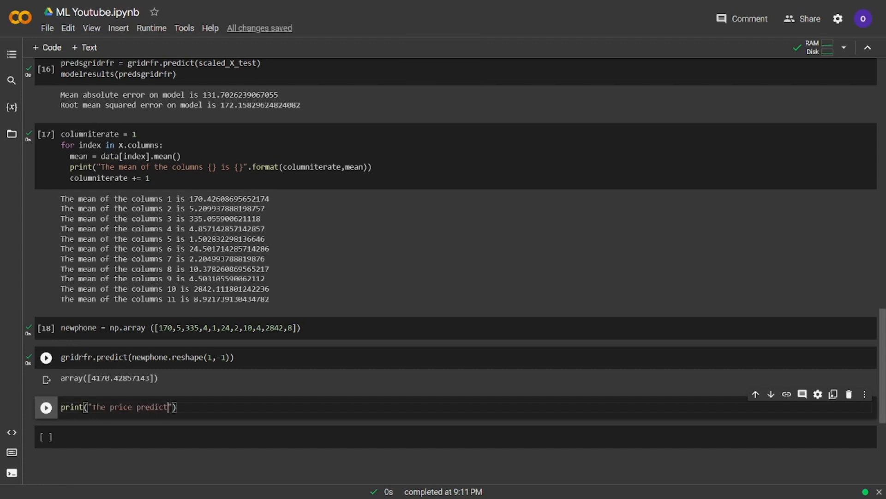
{"action": "type", "text": "ion of the new phone is"}
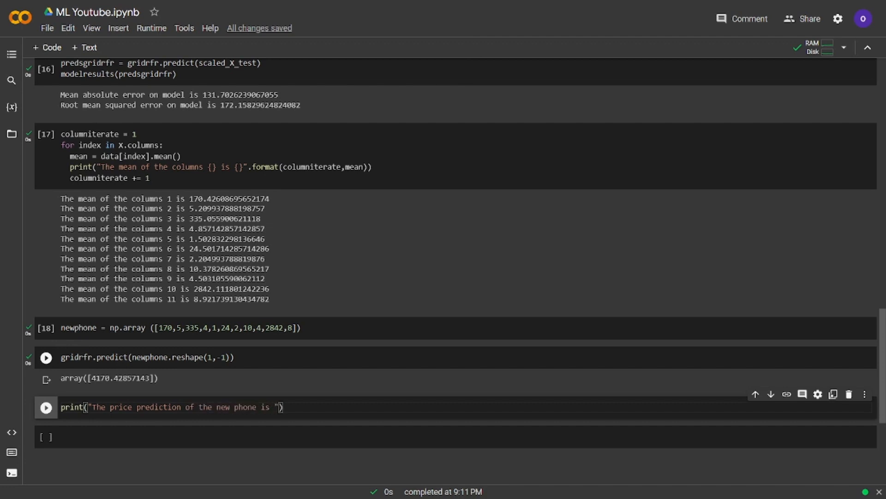
{"action": "type", "text": "{"}
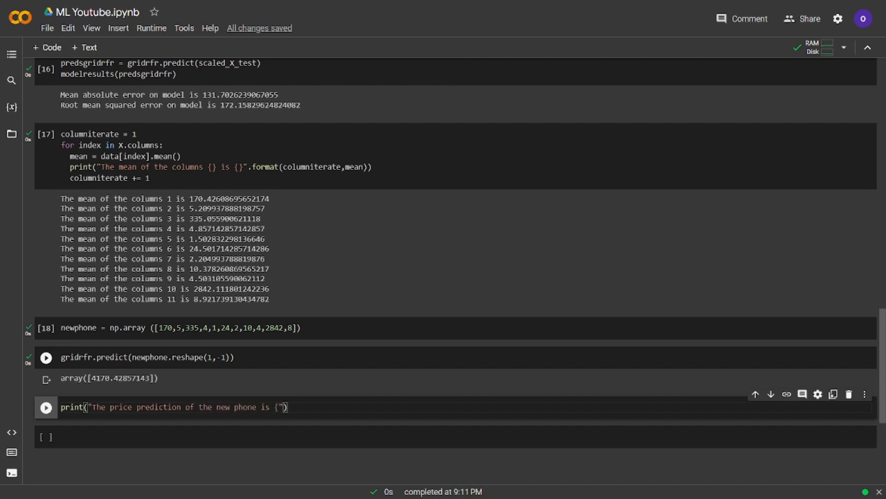
{"action": "type", "text": "}"}
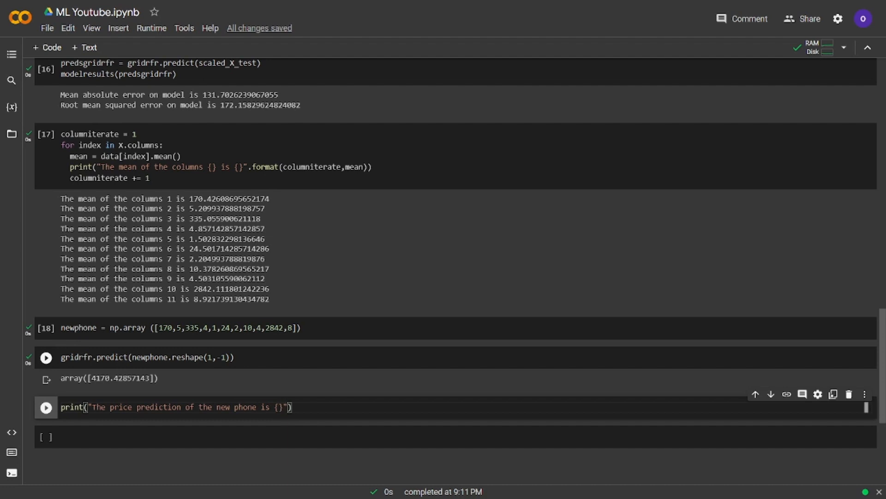
Fill the placeholder with .format(gridrfr.predict(newphone.reshape(1,-1))[0]) and run it.
{"action": "type", "text": ".format"}
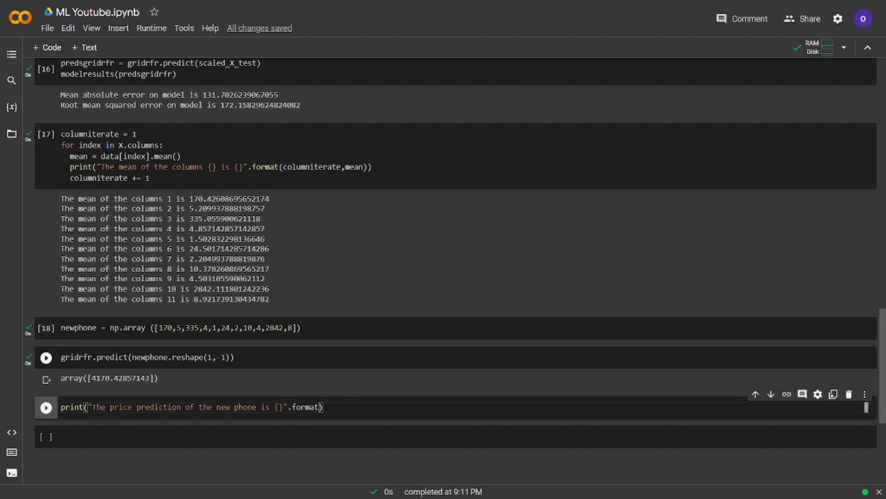
{"action": "type", "text": "n"}
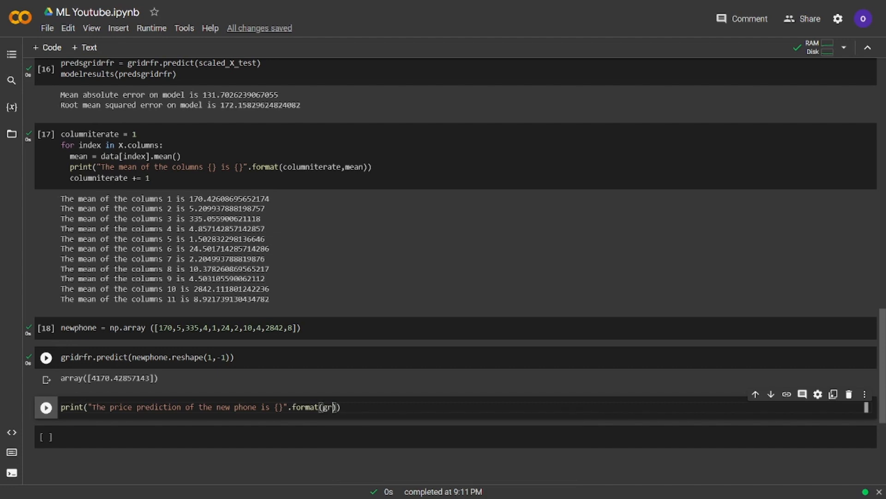
{"action": "type", "text": "idrfr.predict("}
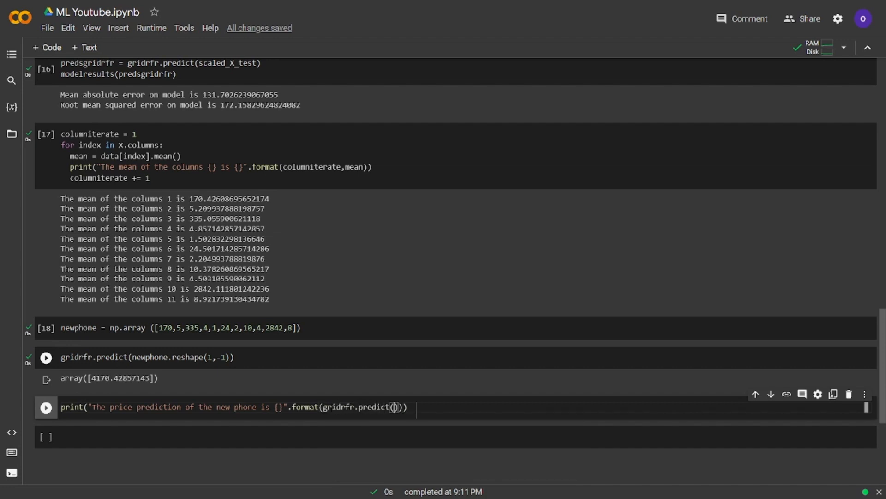
{"action": "type", "text": "newphone.reshpae(1,"}
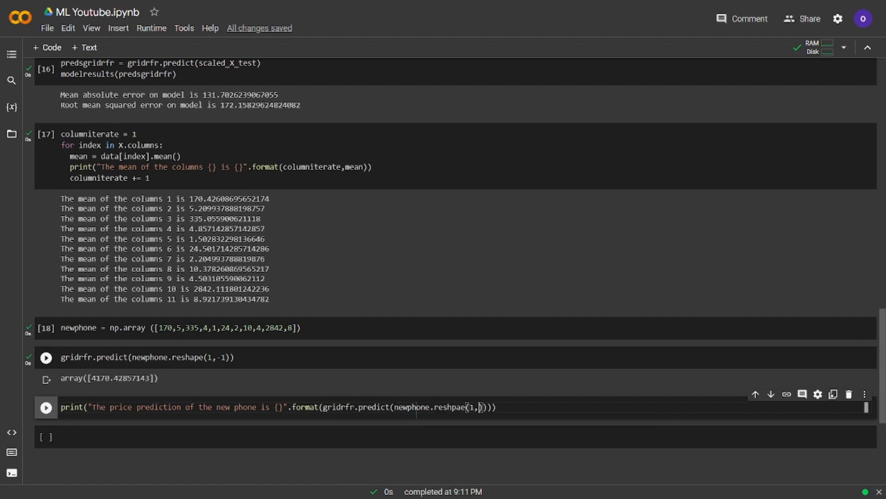
{"action": "type", "text": "-1"}
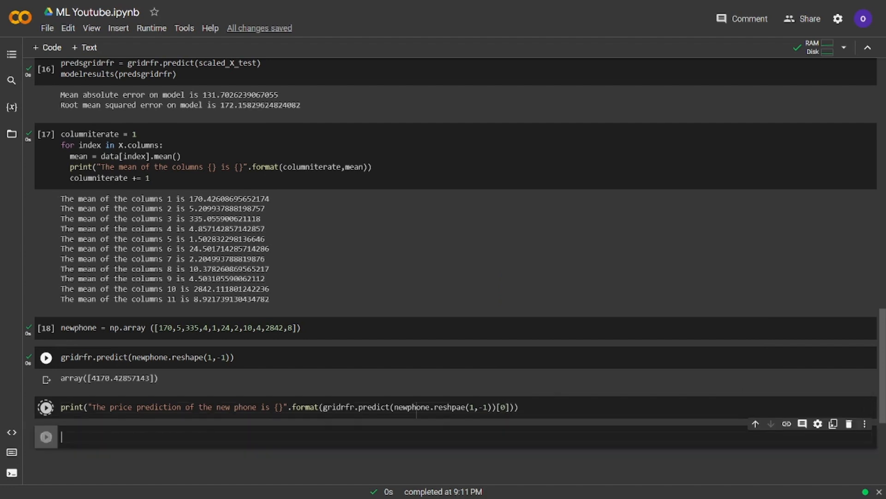
Fix the 'reshpae' typo and rerun, printing 4170.428571428572.
{"action": "left_click", "coordinate": [46, 407]}
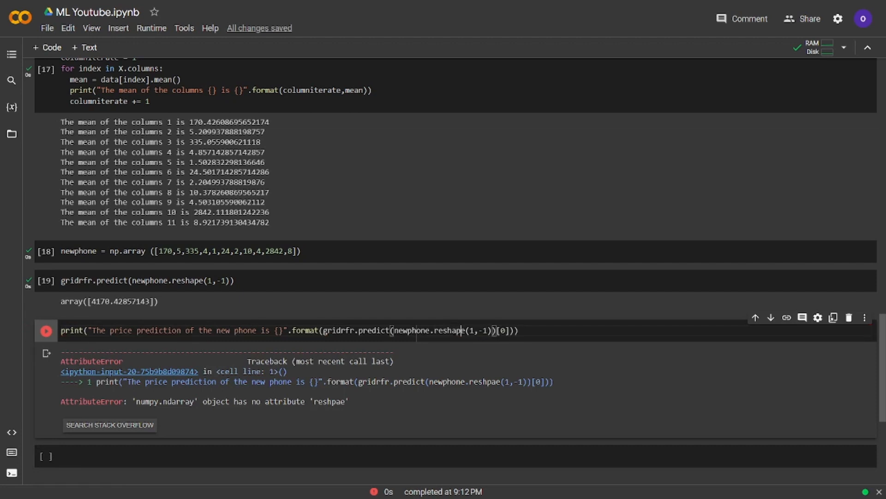
{"action": "left_click", "coordinate": [46, 330]}
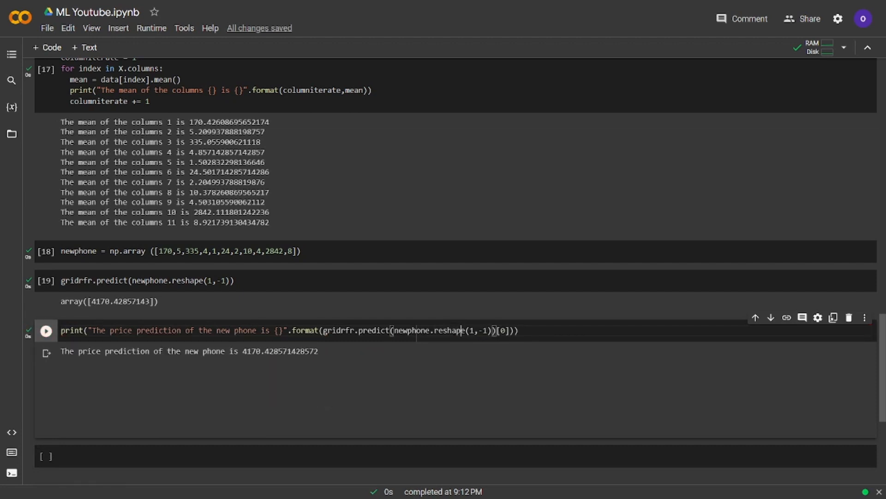